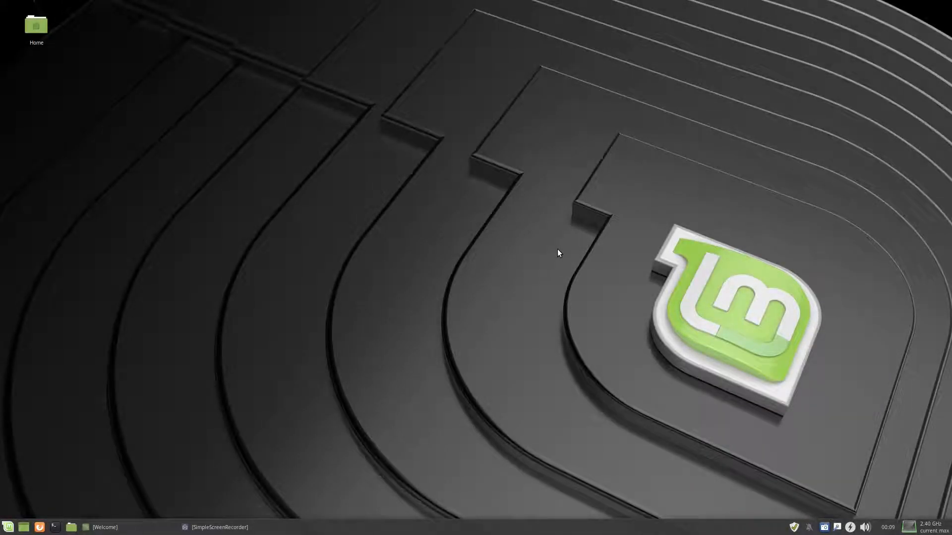
mouse_move(511, 274)
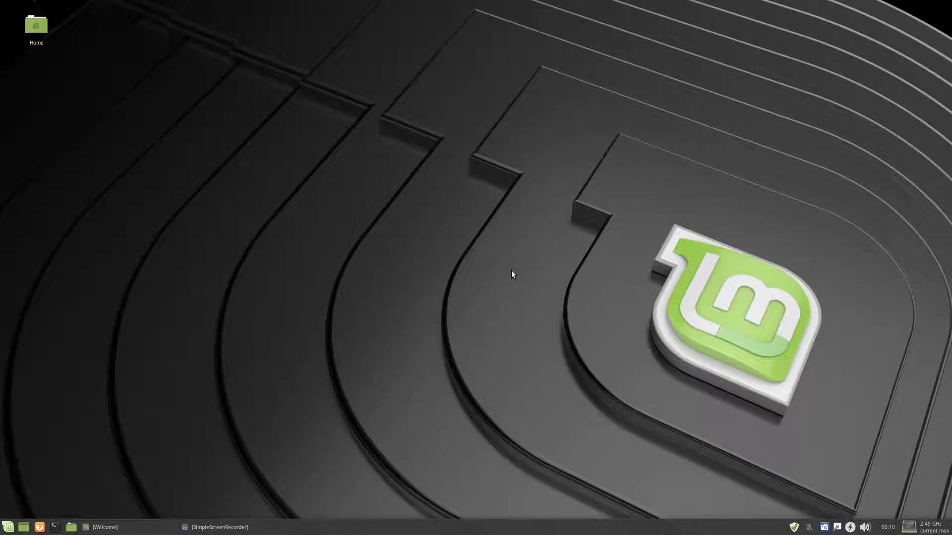
mouse_move(455, 267)
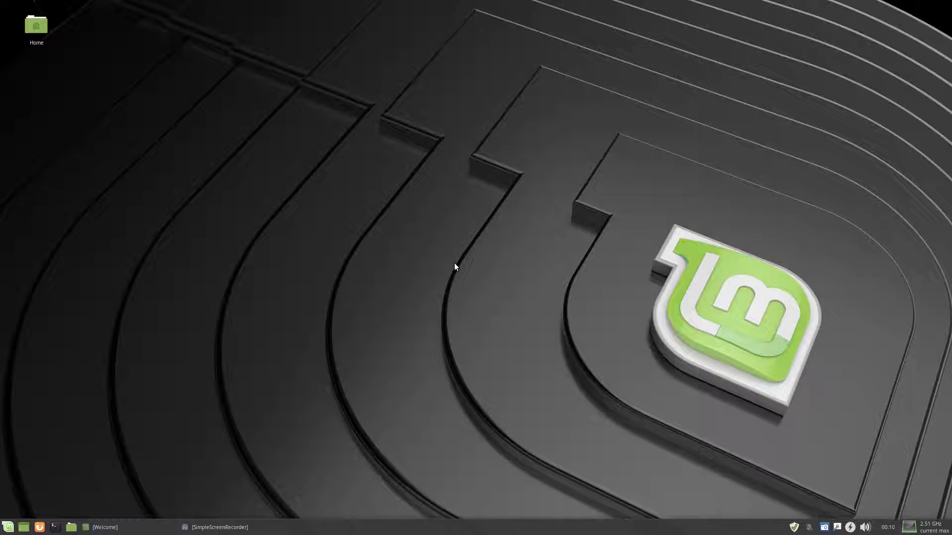
mouse_move(487, 237)
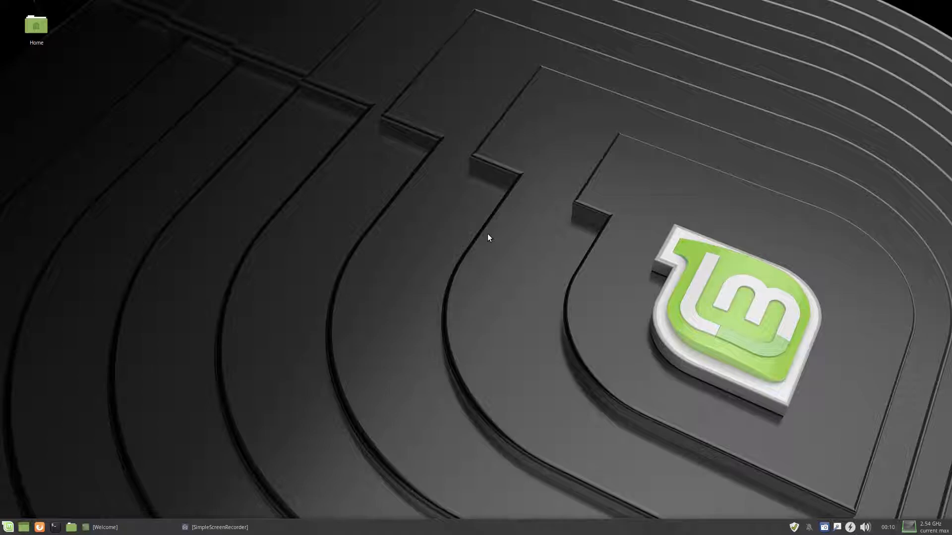
mouse_move(454, 258)
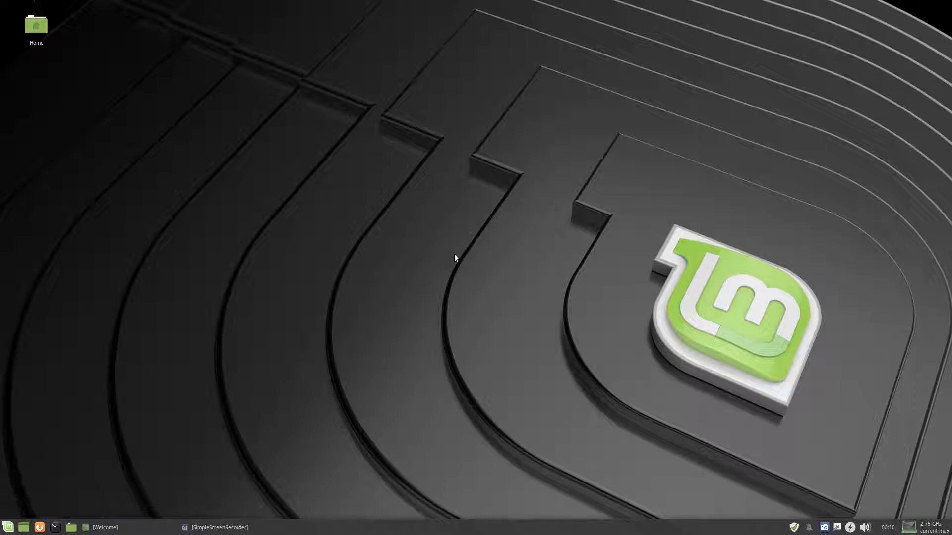
mouse_move(459, 270)
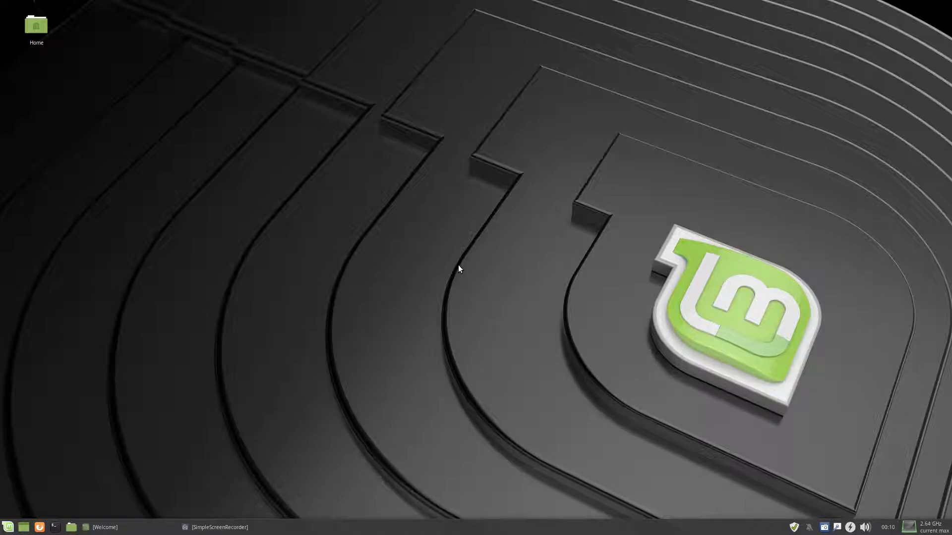
mouse_move(401, 351)
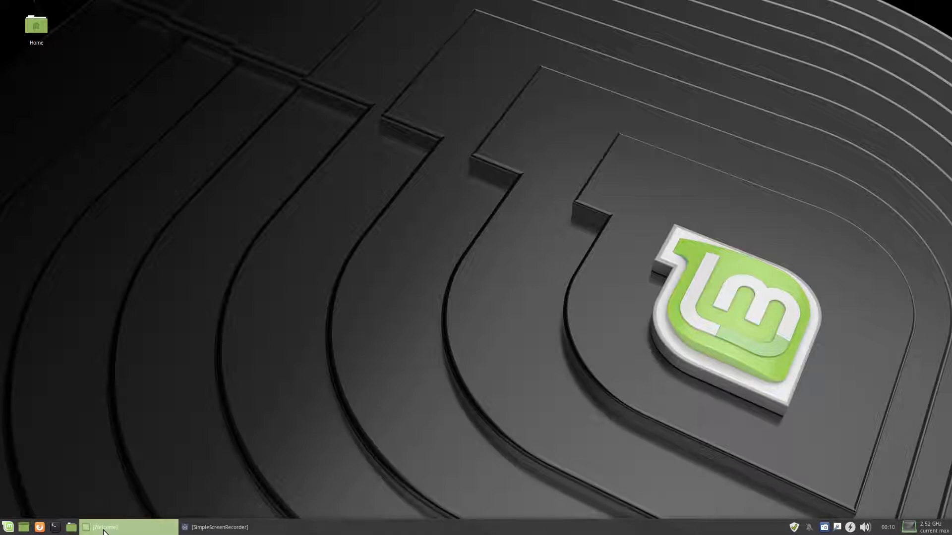
Restore the Linux Mint Welcome window from the taskbar to its Linux Mint 19 Xfce introduction.
left_click(122, 527)
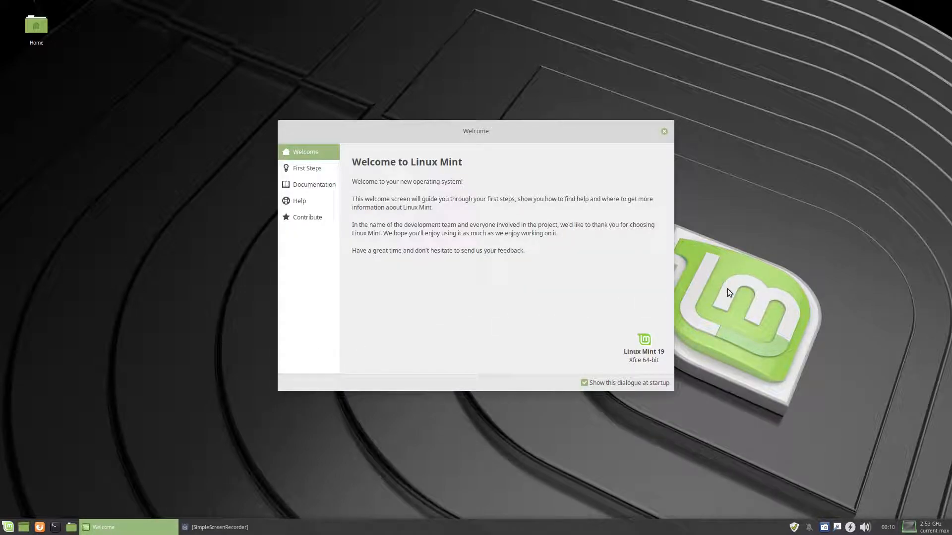
mouse_move(390, 179)
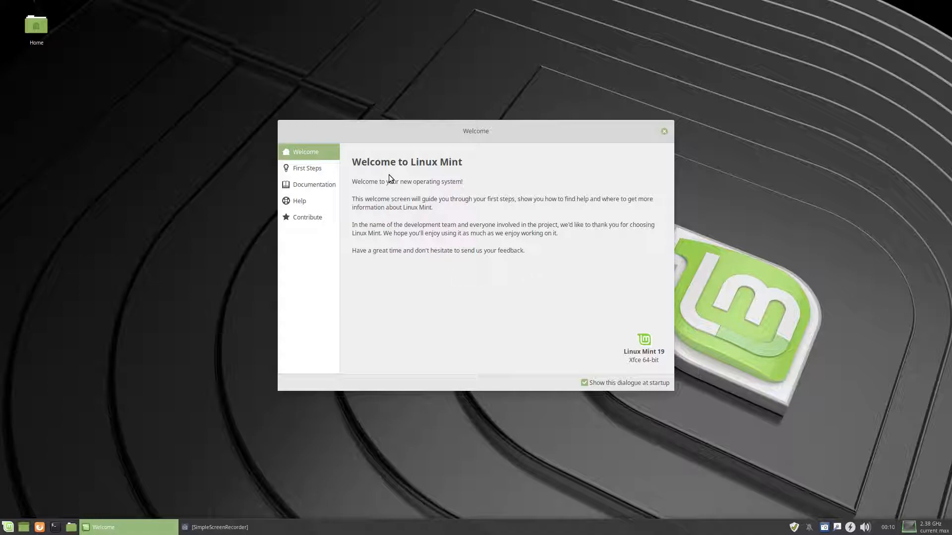
mouse_move(495, 235)
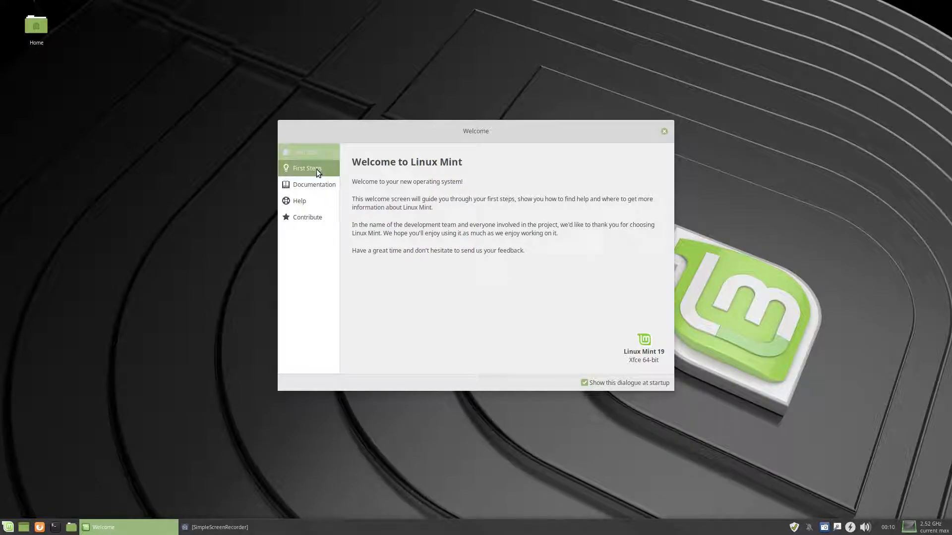
Scroll through the Welcome window's First Steps recommendations, then close the Welcome window.
left_click(306, 168)
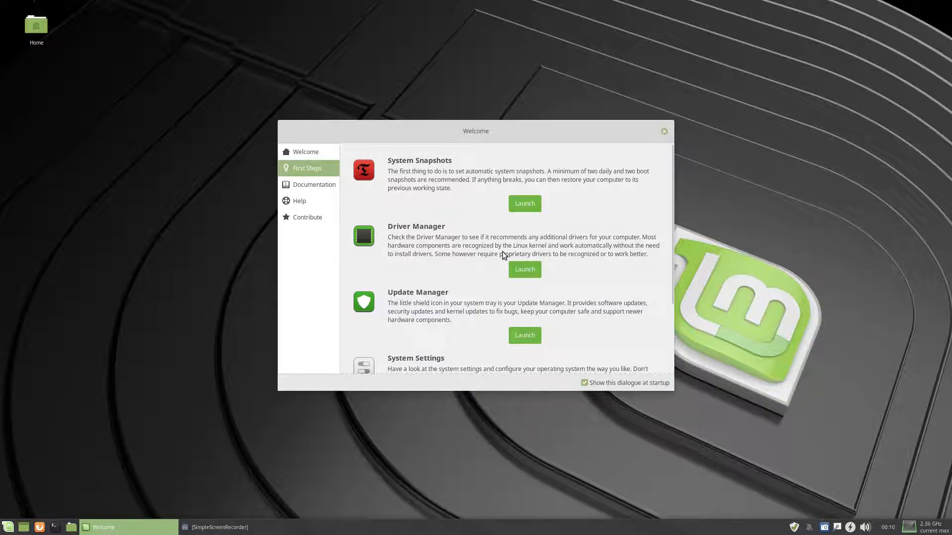
mouse_move(446, 201)
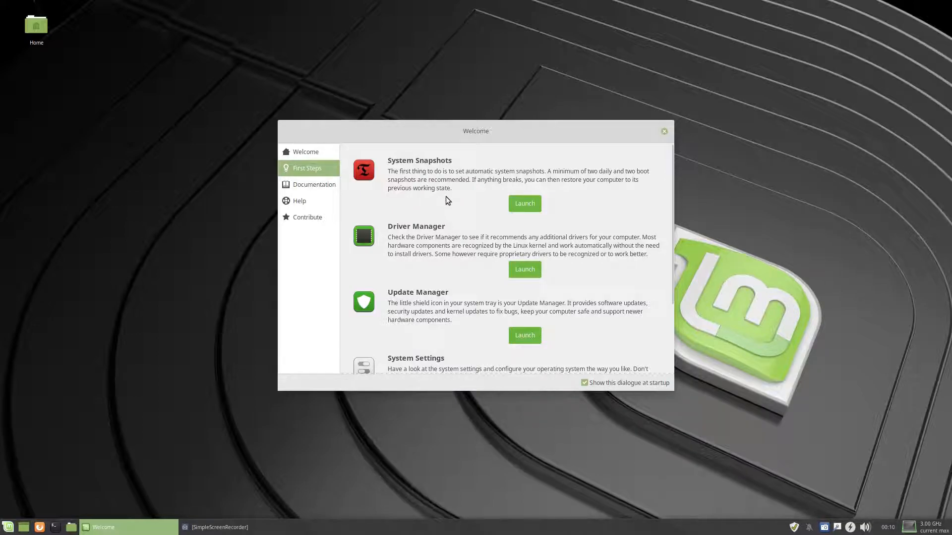
mouse_move(586, 216)
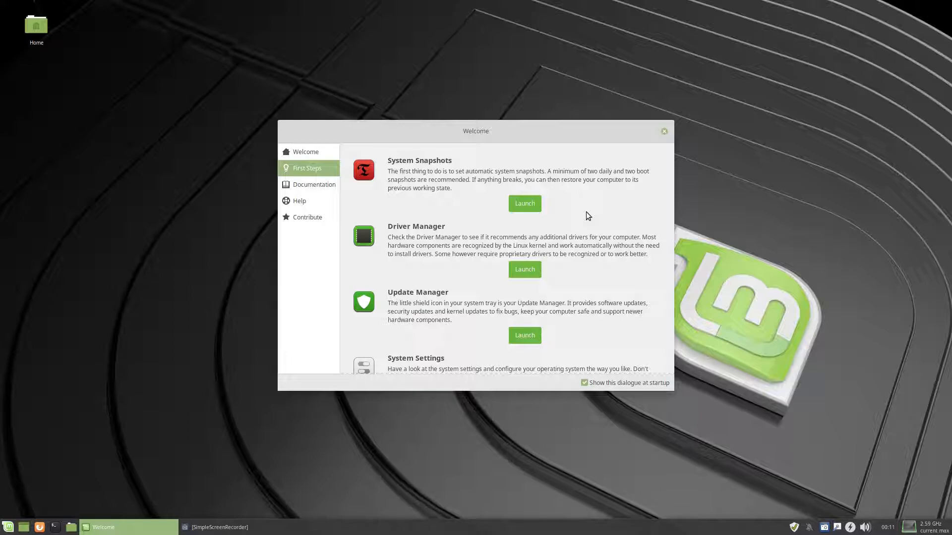
scroll("down", 3)
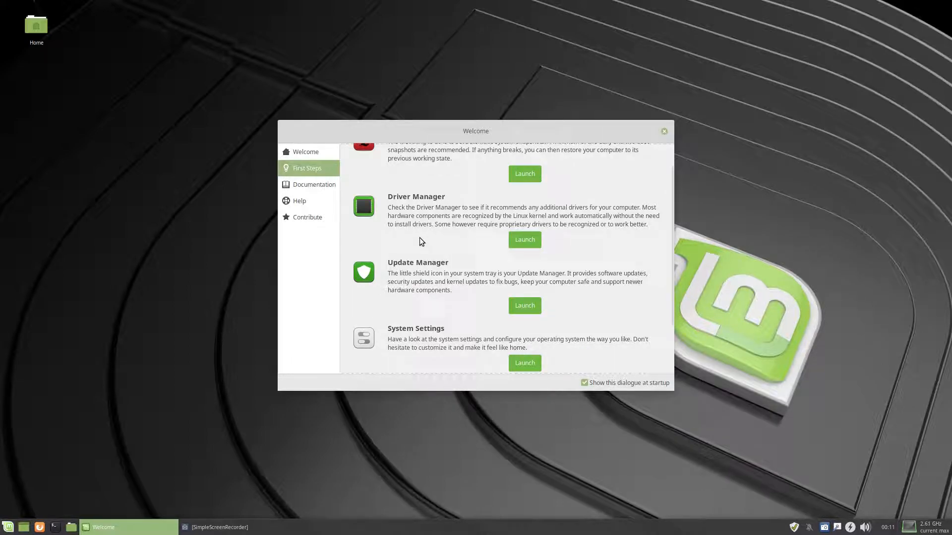
mouse_move(581, 319)
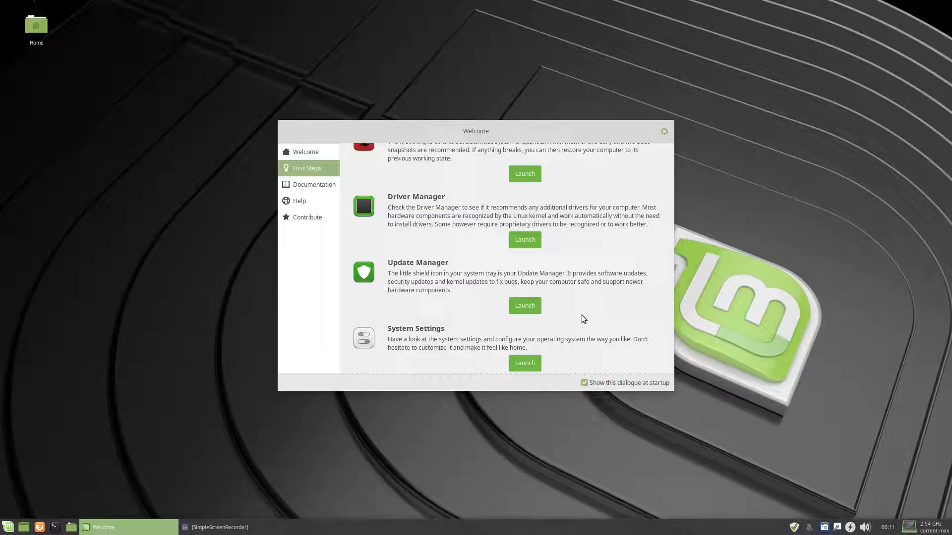
mouse_move(594, 313)
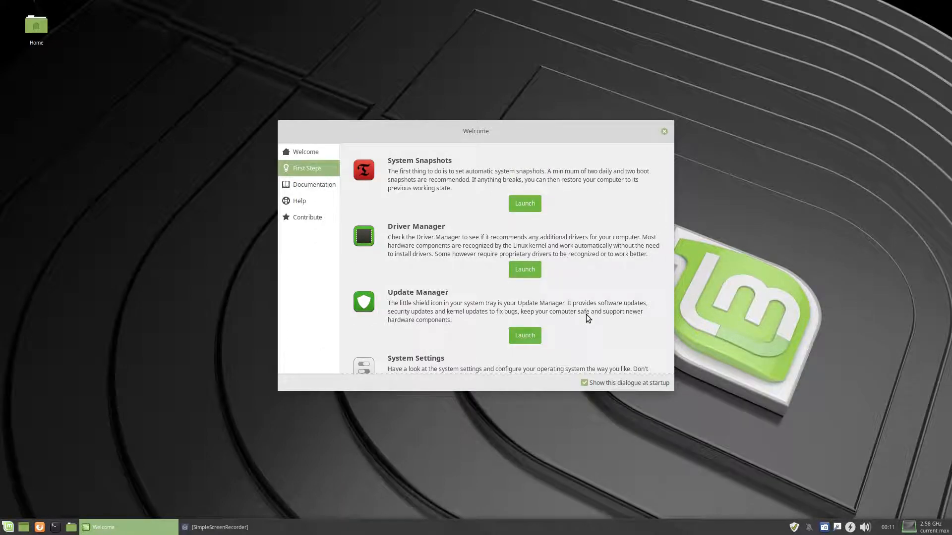
mouse_move(590, 321)
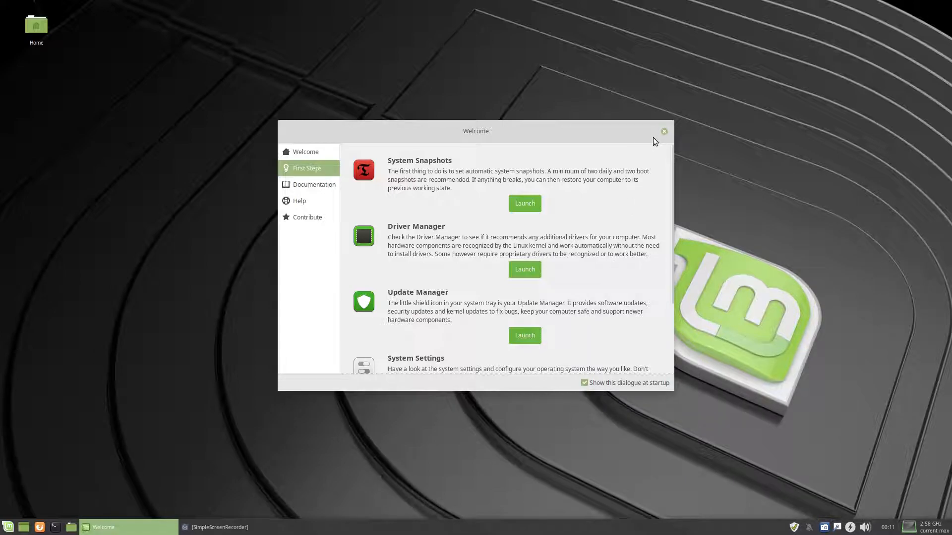
left_click(662, 131)
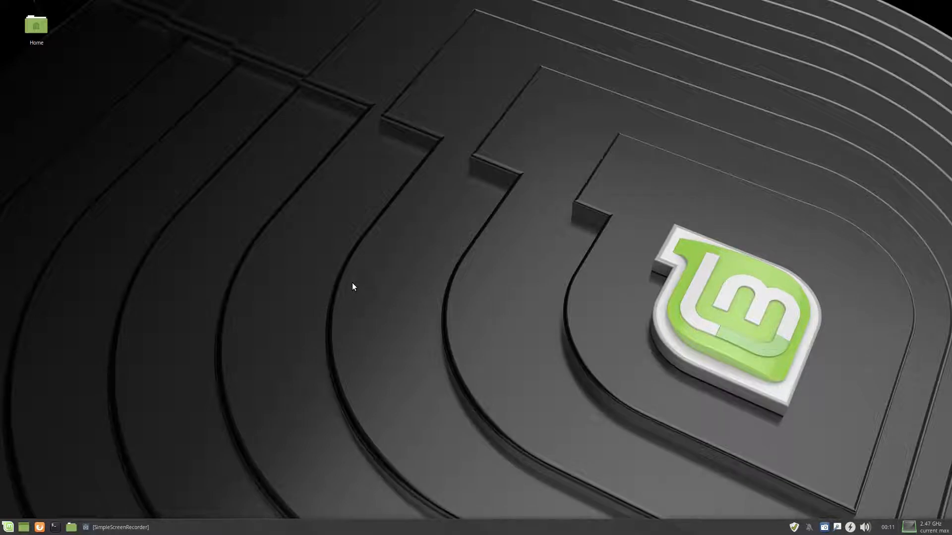
mouse_move(186, 391)
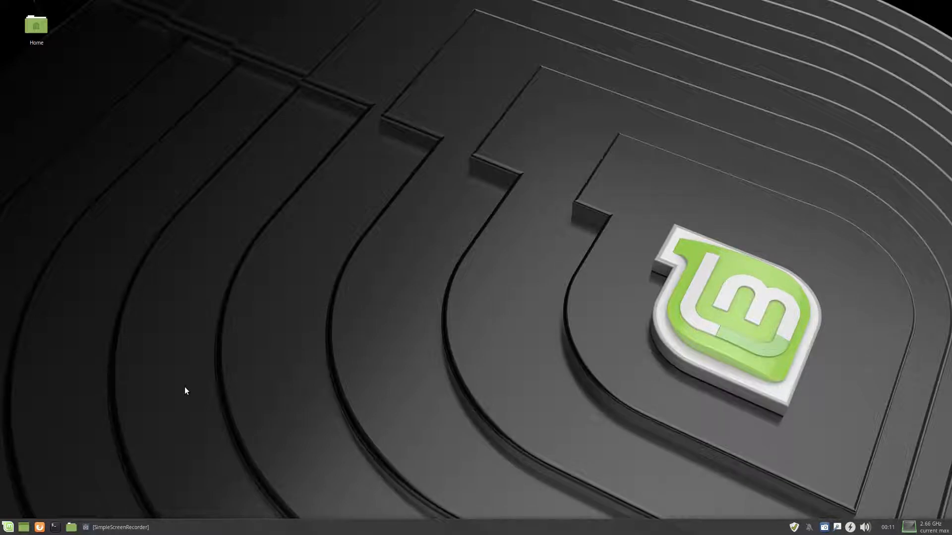
Launch Thunar from the panel to show the home folder's Desktop, Documents and Downloads folders.
left_click(8, 527)
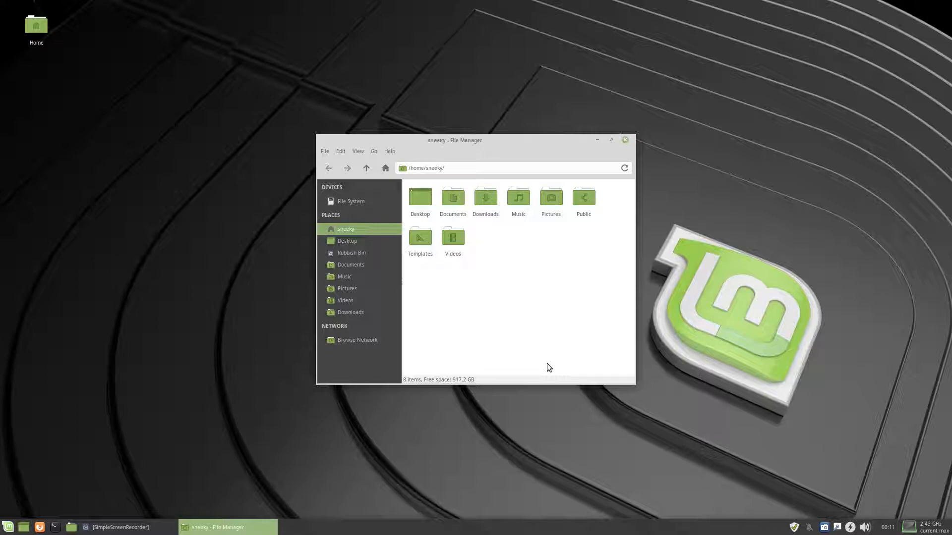
mouse_move(834, 211)
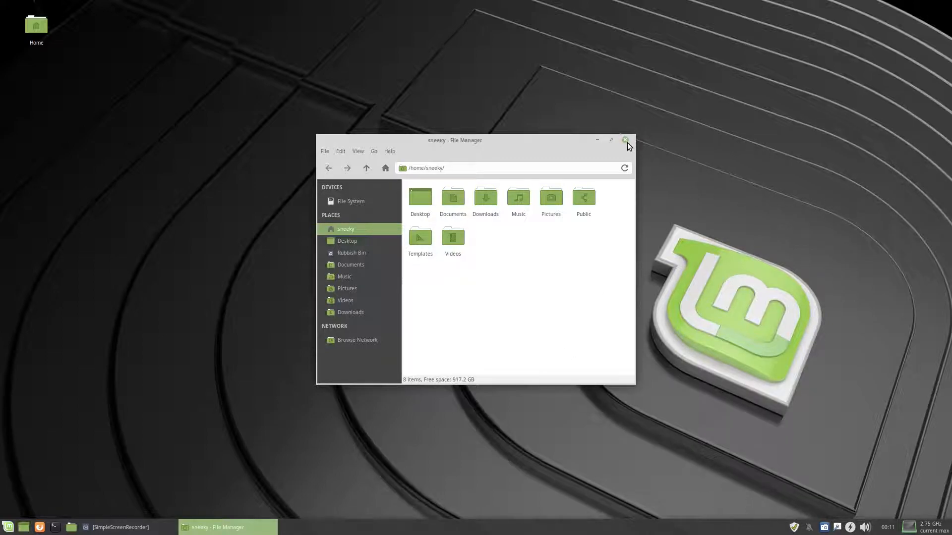
Close the Thunar window showing the home folder.
left_click(627, 140)
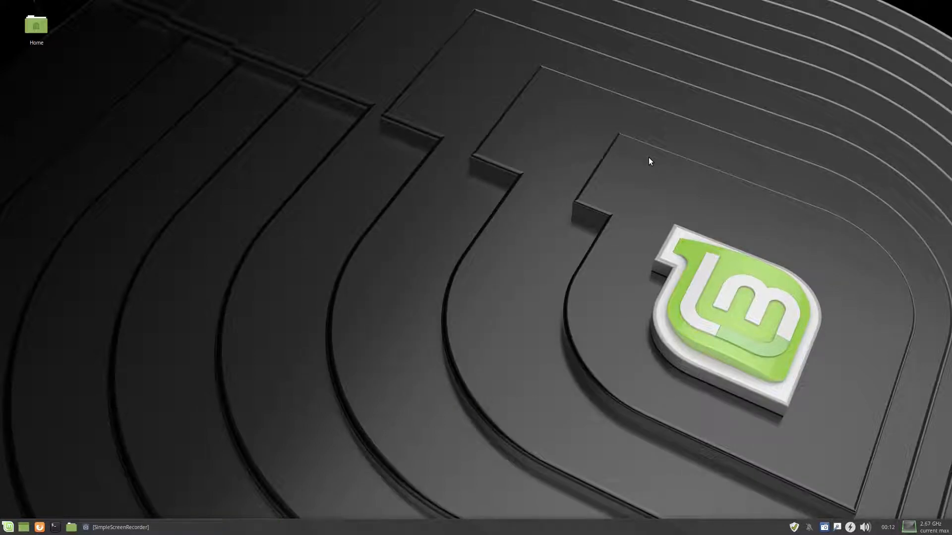
mouse_move(605, 188)
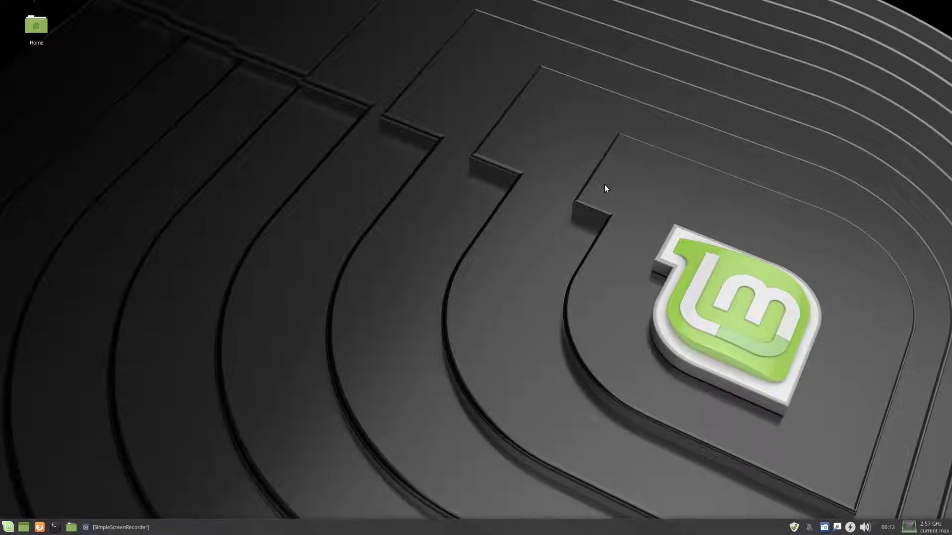
mouse_move(474, 225)
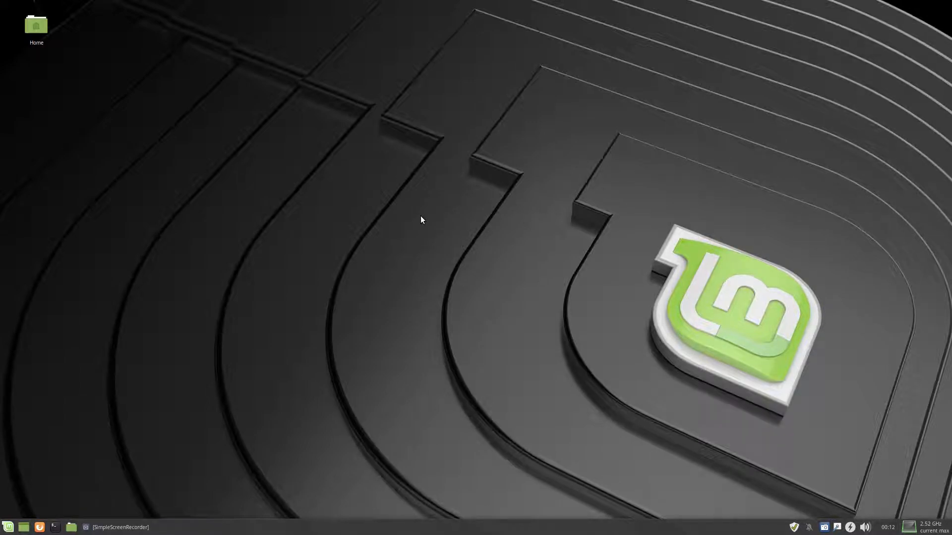
mouse_move(729, 468)
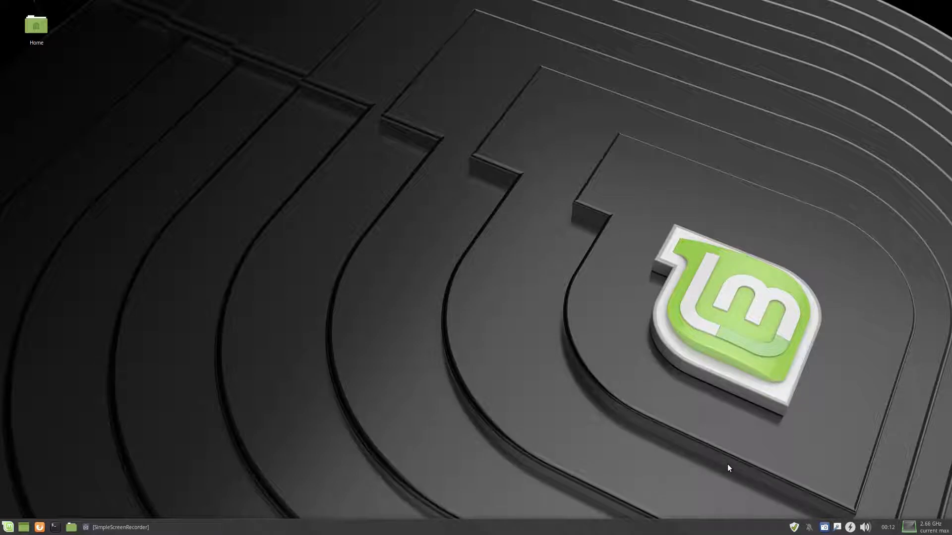
mouse_move(706, 475)
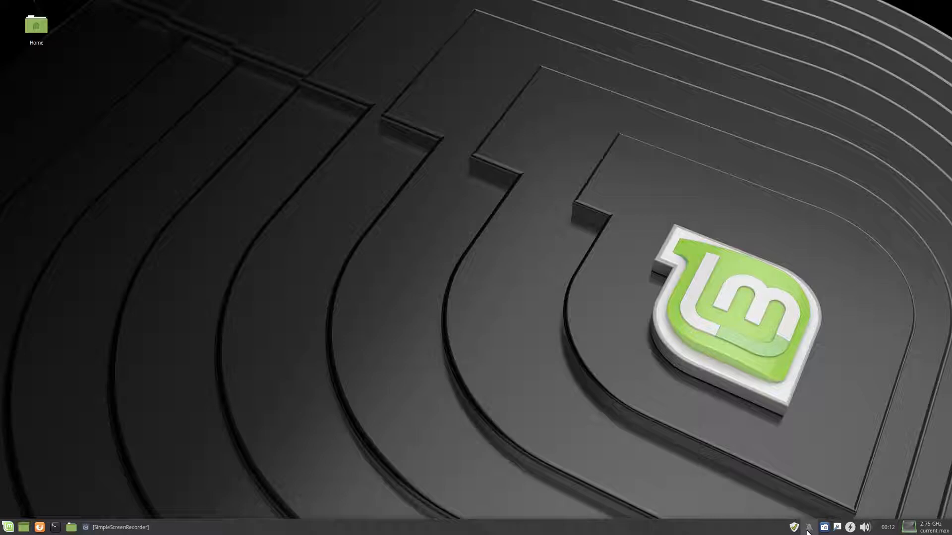
mouse_move(809, 527)
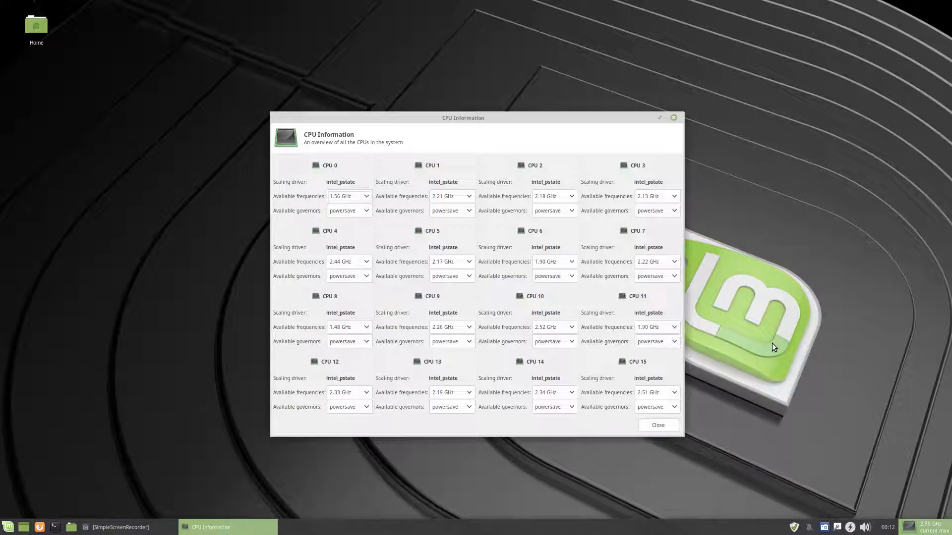
mouse_move(660, 232)
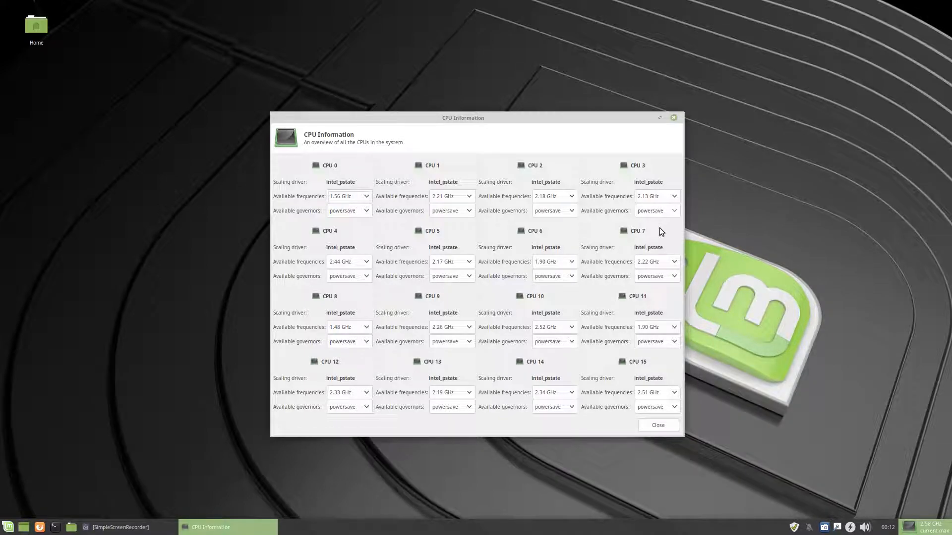
mouse_move(436, 251)
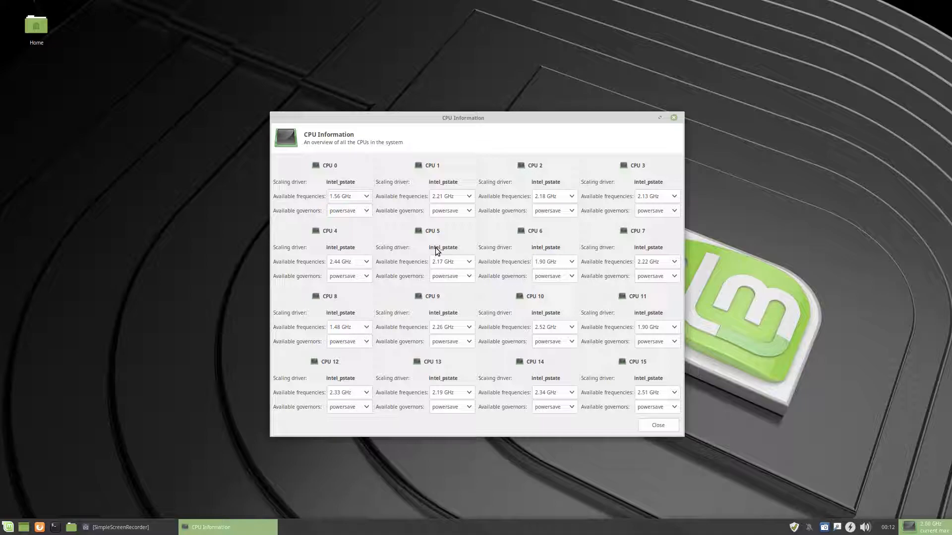
mouse_move(389, 255)
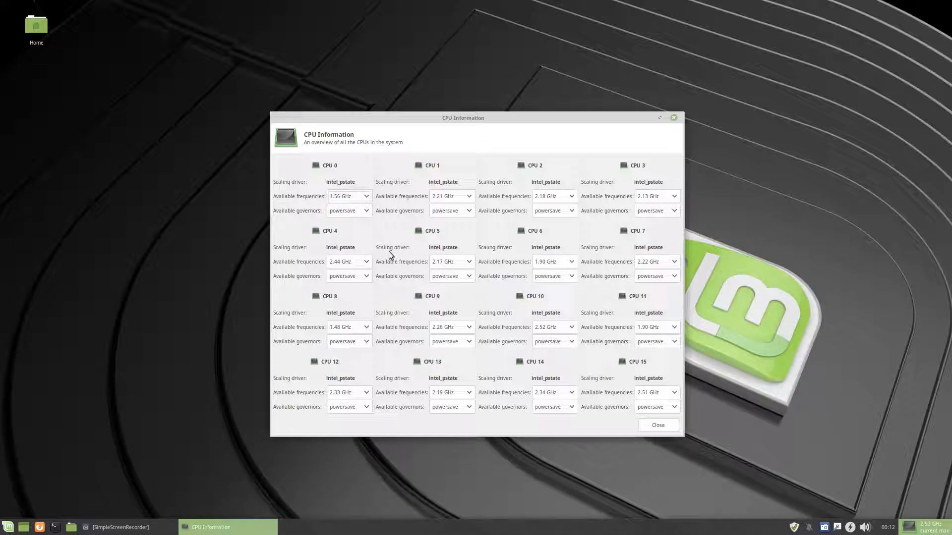
mouse_move(509, 233)
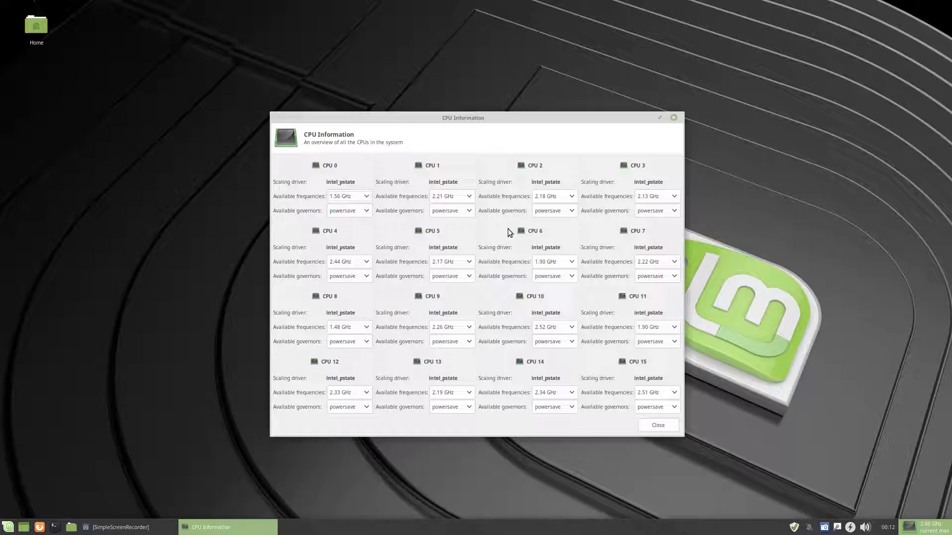
Close the CPU Information window listing drivers, frequencies and governors for sixteen CPUs.
left_click(658, 424)
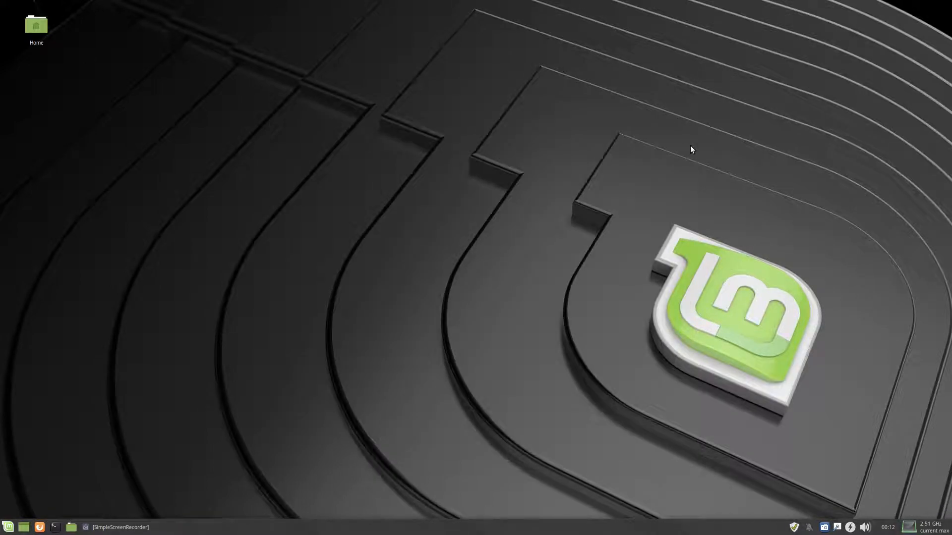
mouse_move(592, 262)
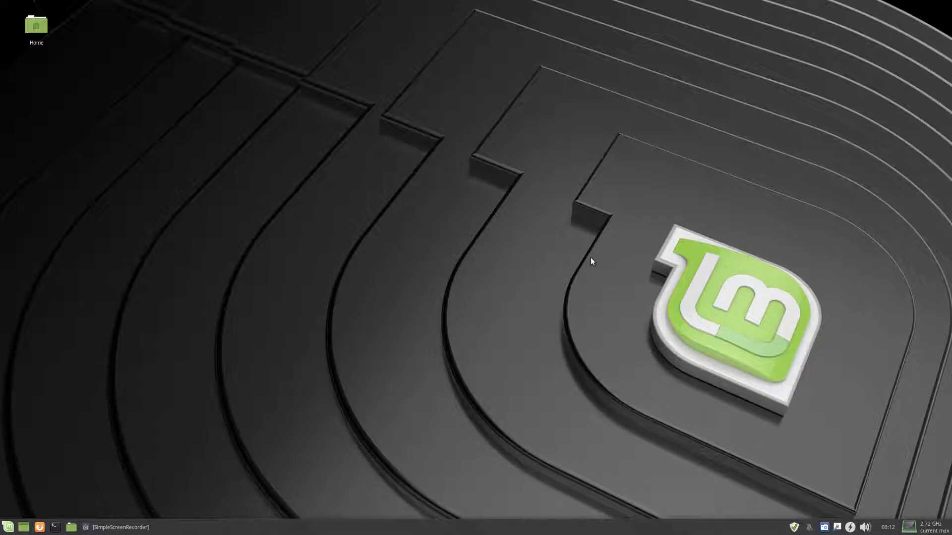
mouse_move(8, 527)
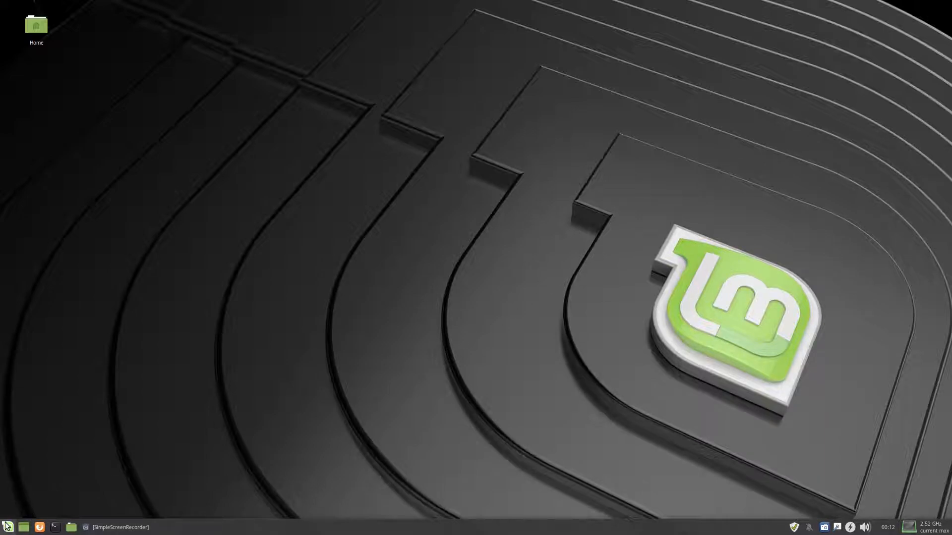
Open the Whisker Menu and view Recently Used, then the alphabetical All applications list.
left_click(8, 527)
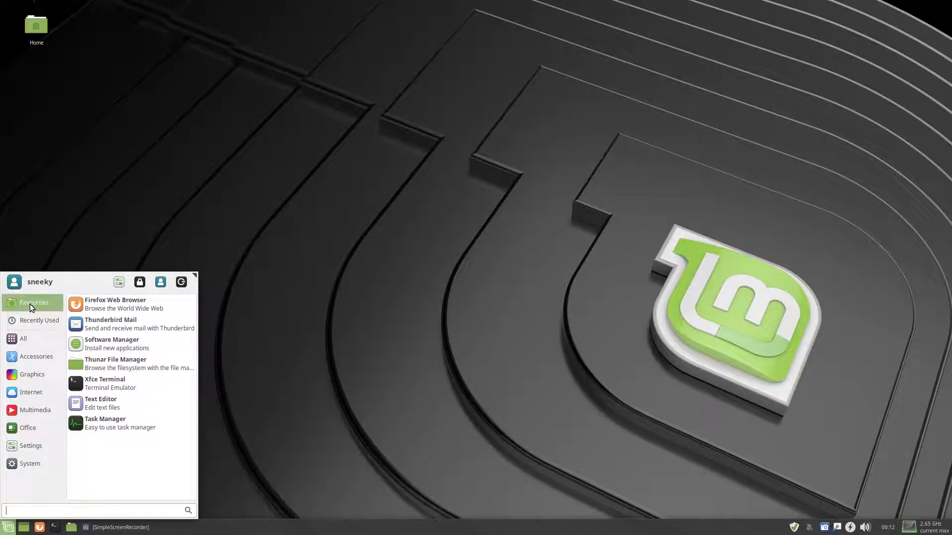
left_click(41, 320)
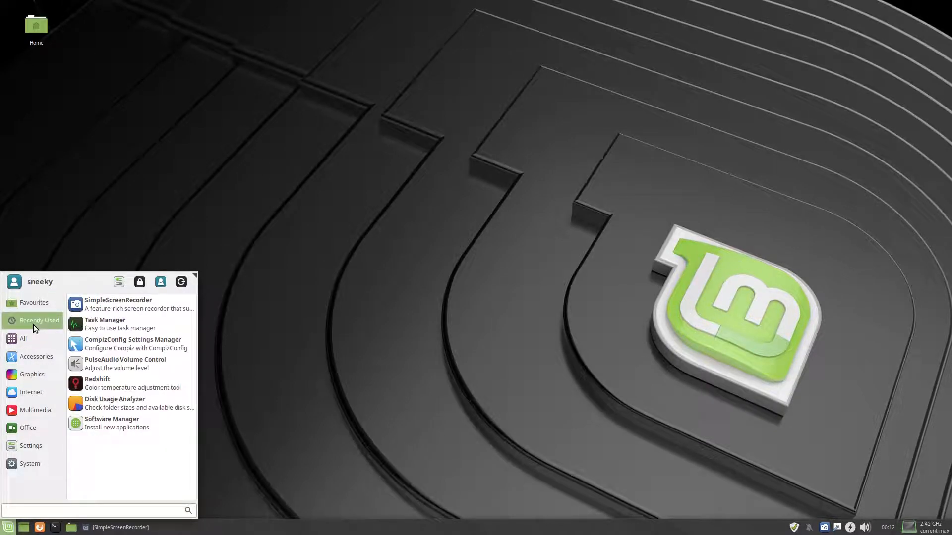
left_click(23, 338)
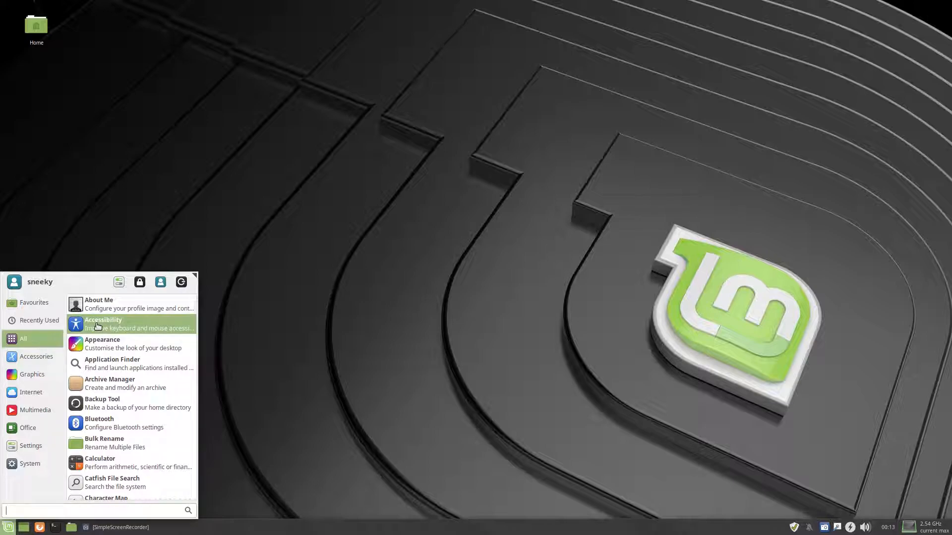
mouse_move(135, 327)
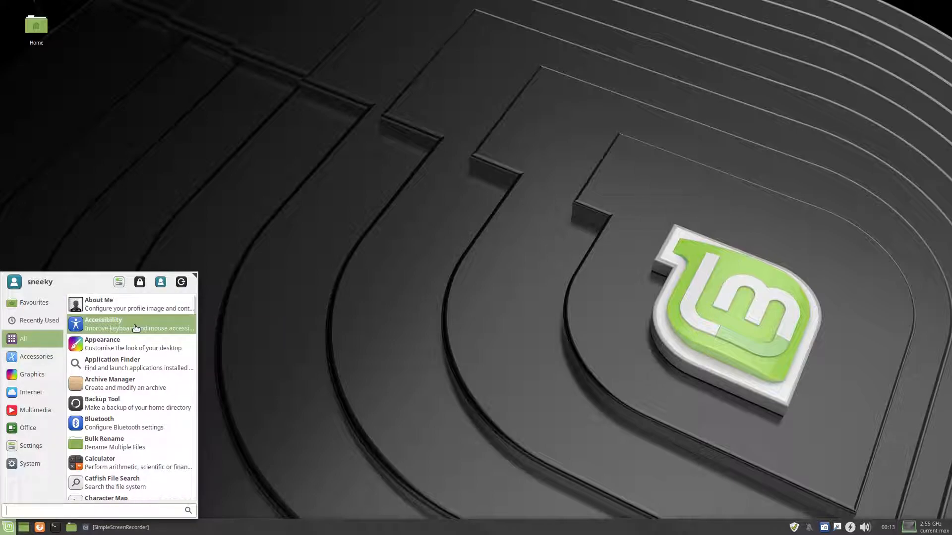
mouse_move(134, 363)
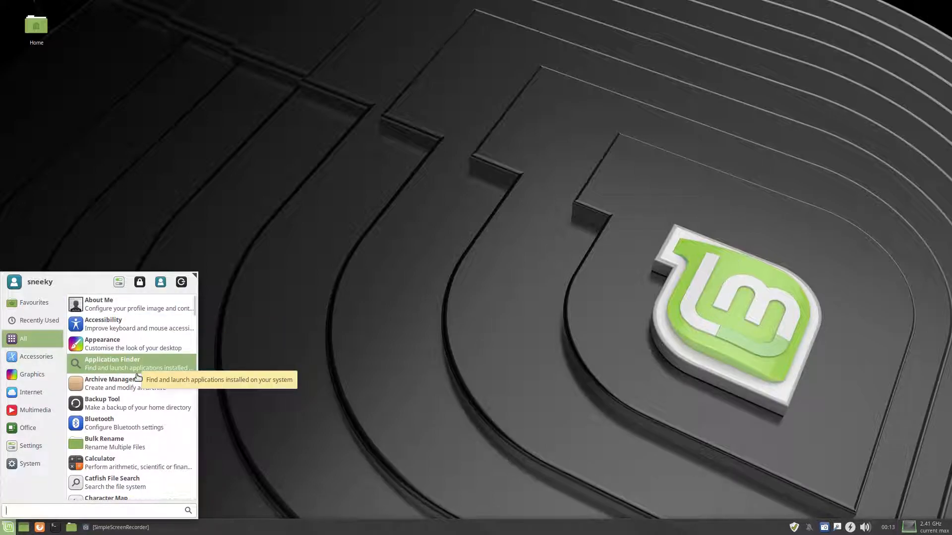
mouse_move(102, 403)
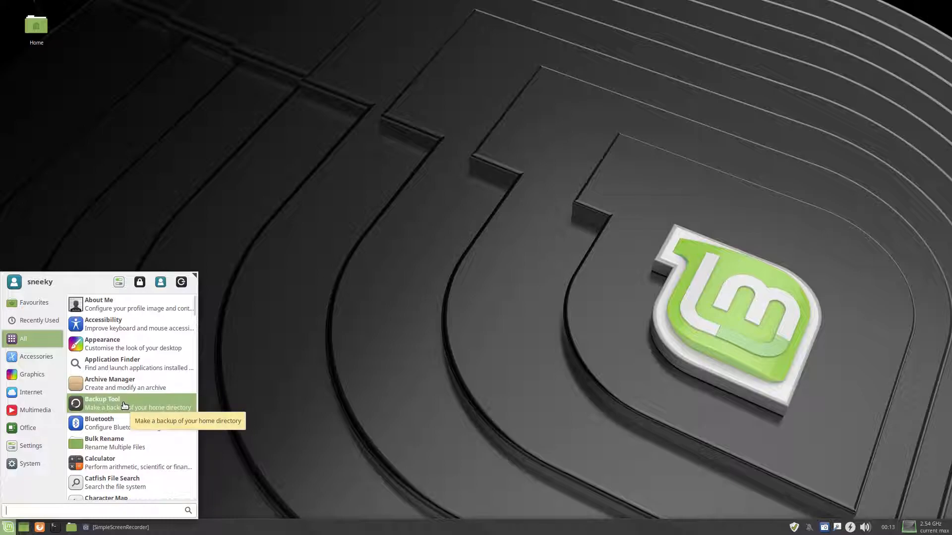
mouse_move(128, 443)
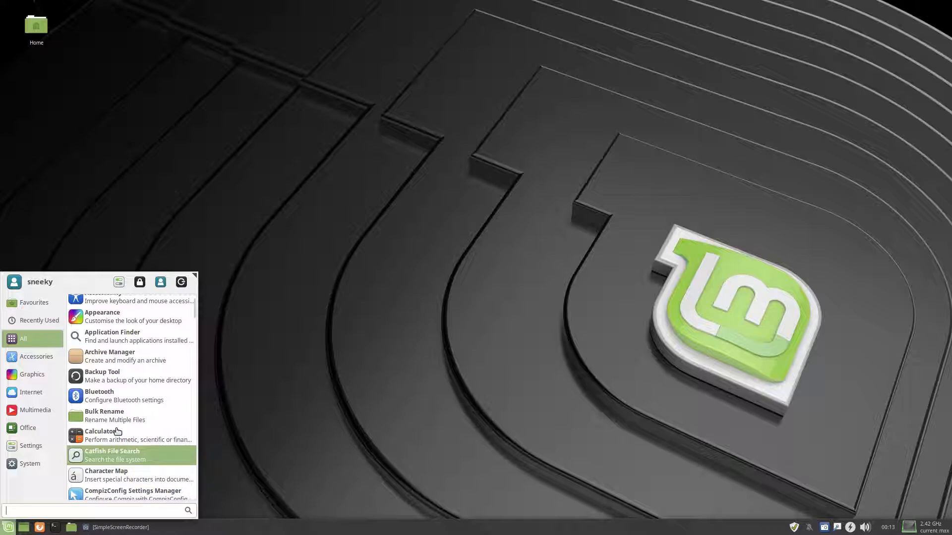
mouse_move(109, 435)
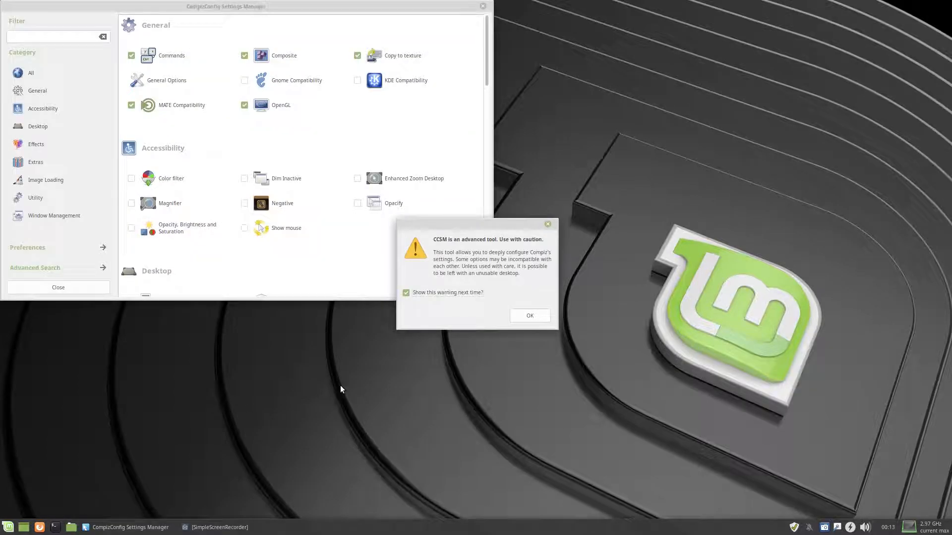
Dismiss the CompizConfig Settings Manager caution warning with OK.
left_click(529, 315)
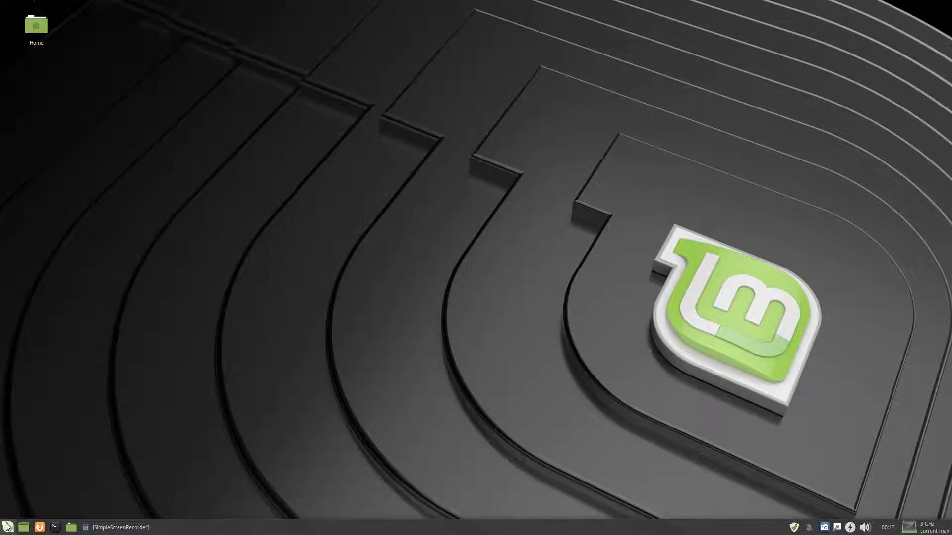
Reopen the Whisker Menu, view All, then show the Graphics apps GIMP, Pix and Simple Scan.
left_click(9, 527)
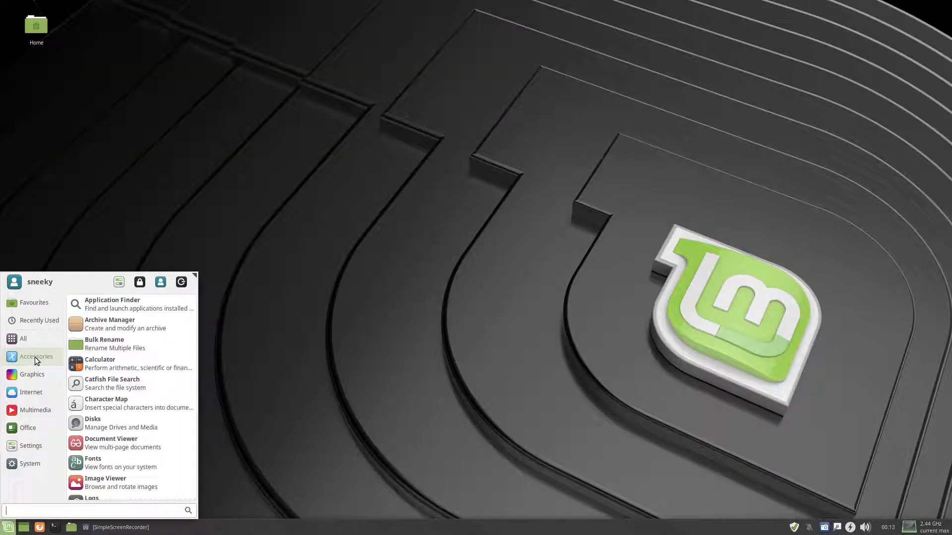
left_click(23, 339)
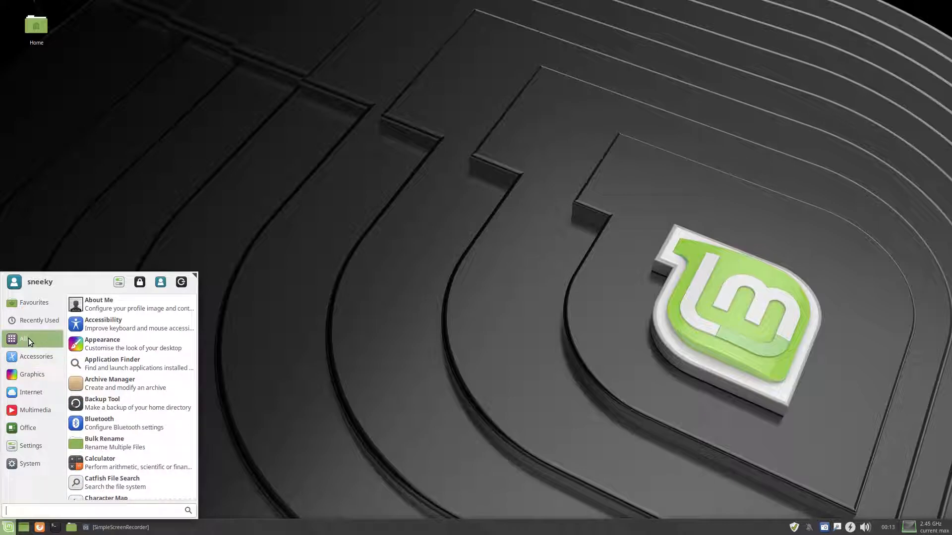
left_click(36, 357)
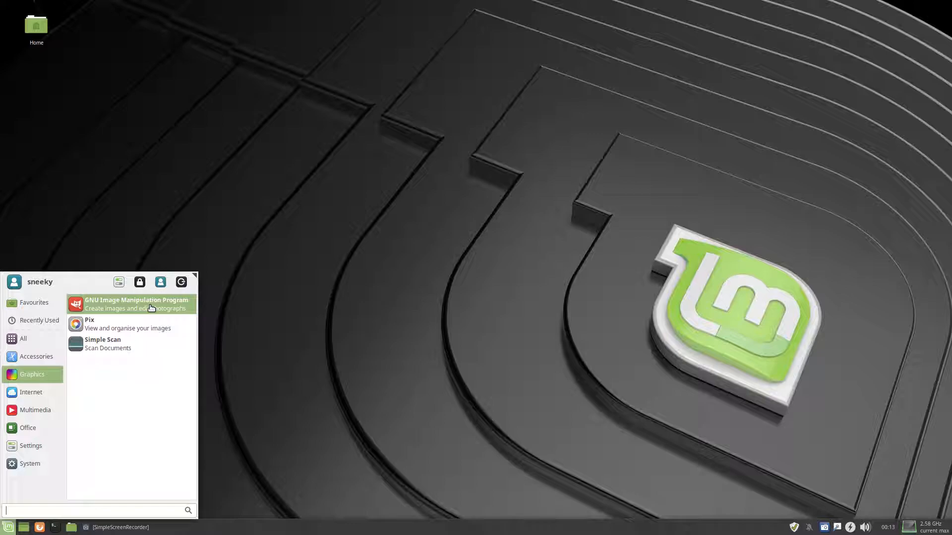
mouse_move(122, 328)
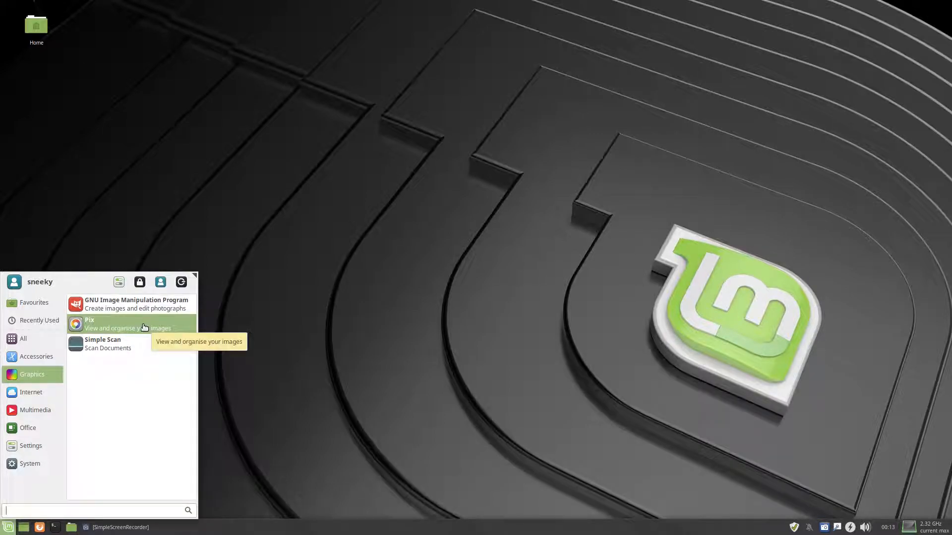
mouse_move(127, 344)
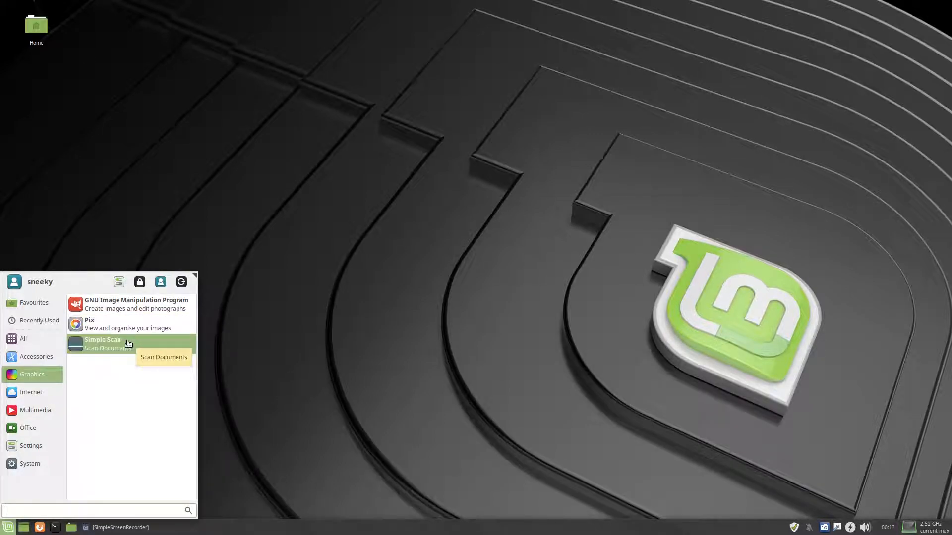
mouse_move(127, 344)
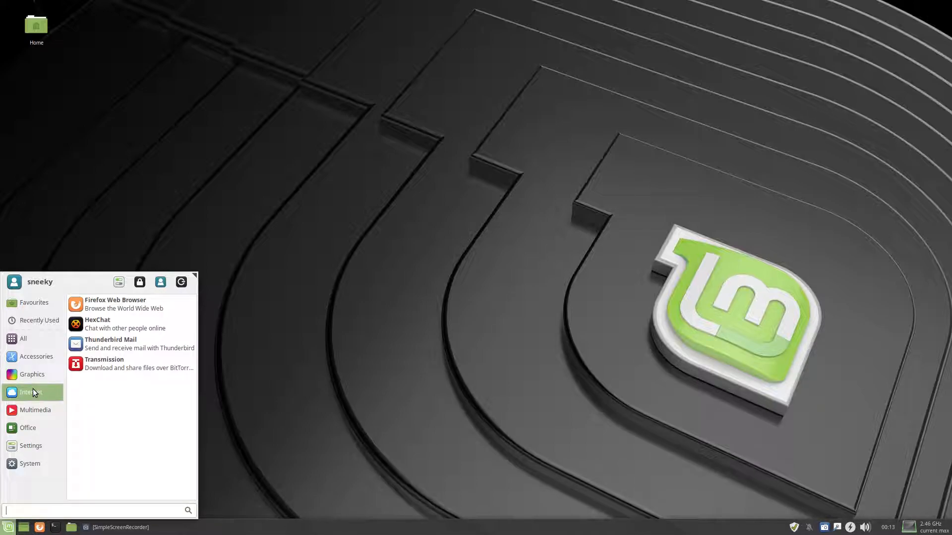
mouse_move(134, 303)
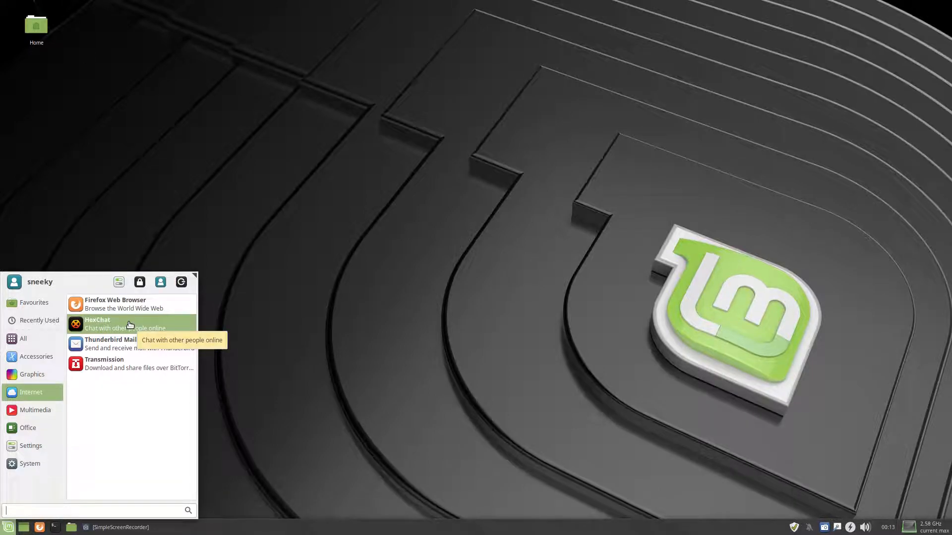
mouse_move(121, 367)
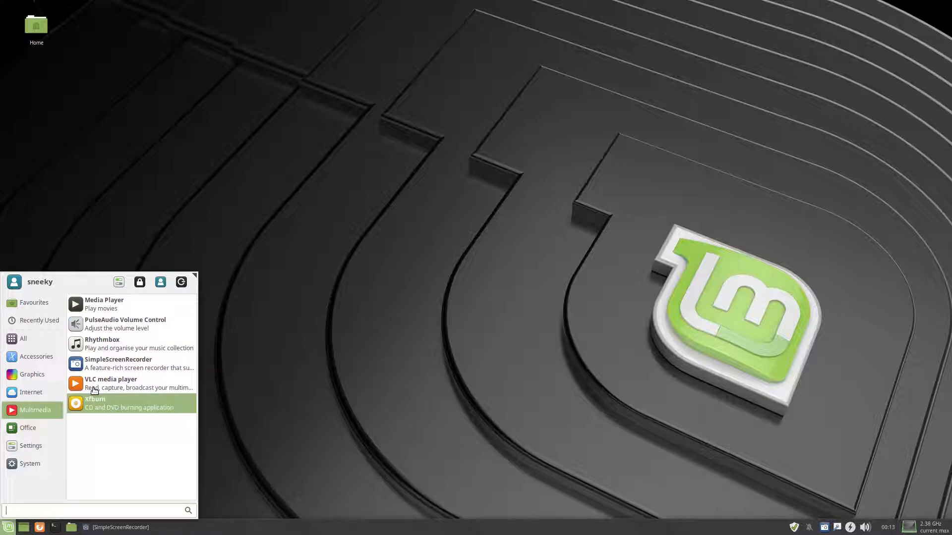
mouse_move(143, 304)
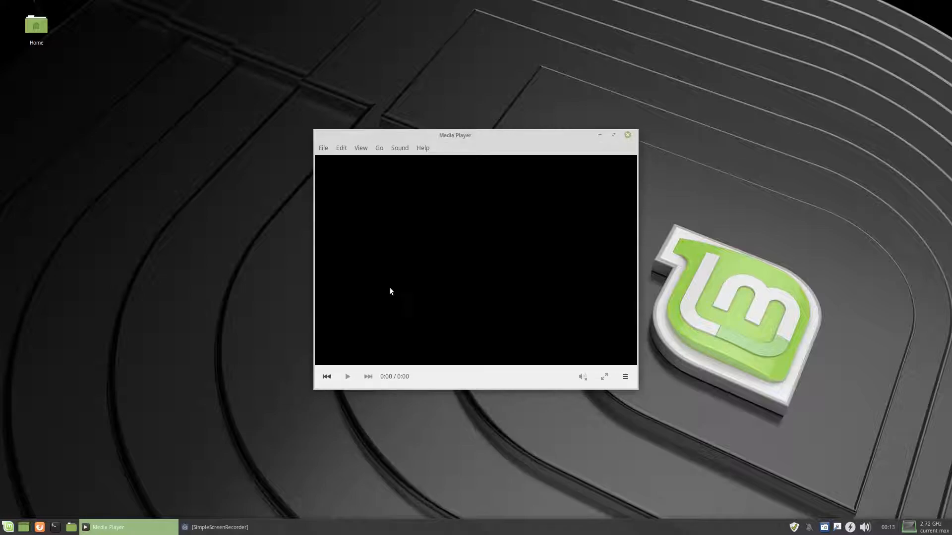
View Xplayer's About details showing version 1.8.1, close them, and quit the Media Player.
left_click(421, 148)
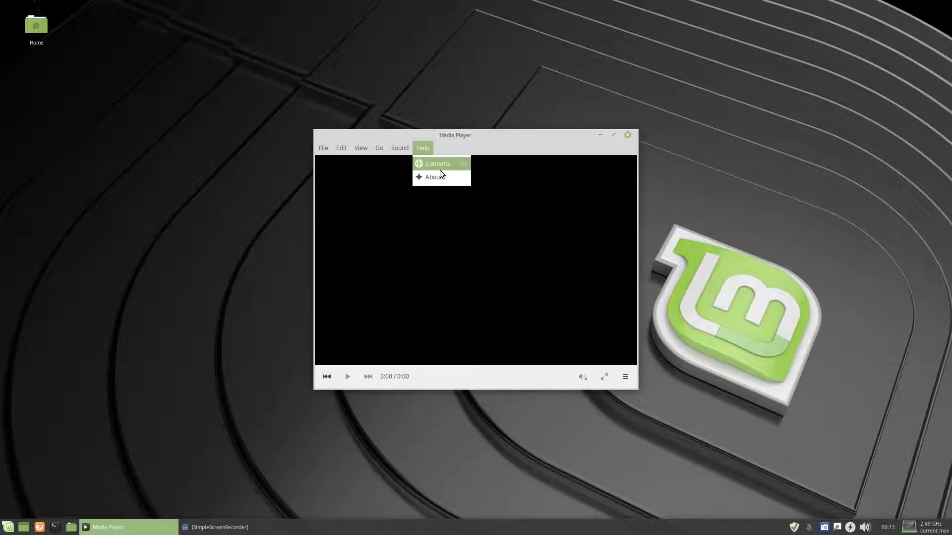
left_click(435, 177)
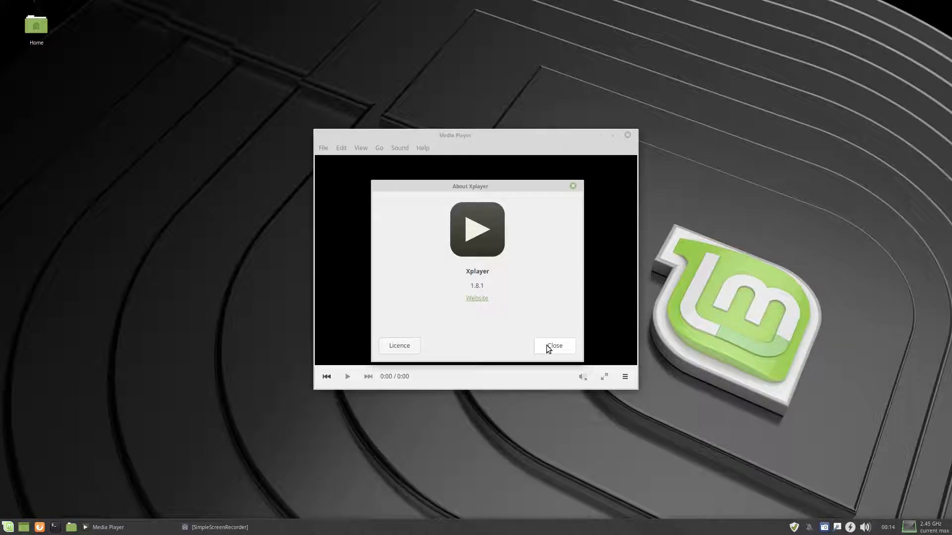
left_click(554, 346)
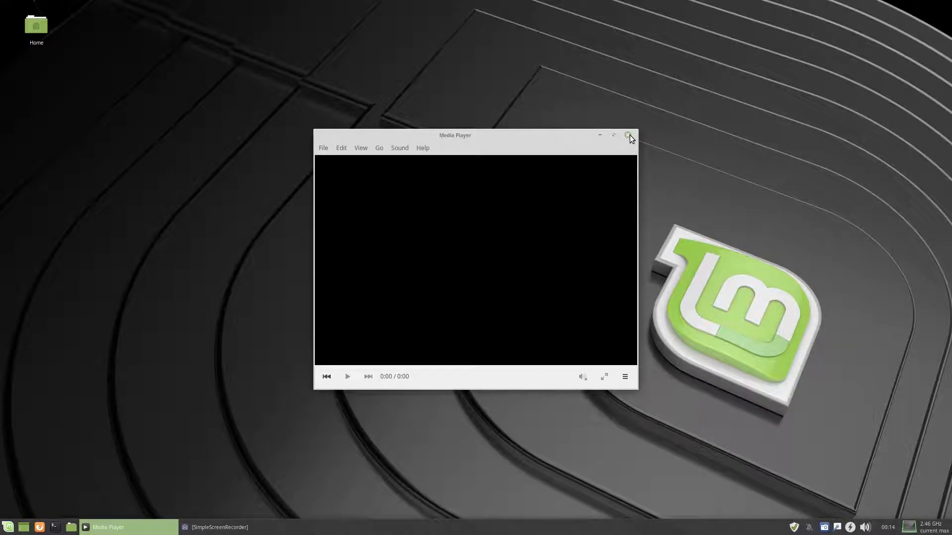
left_click(8, 527)
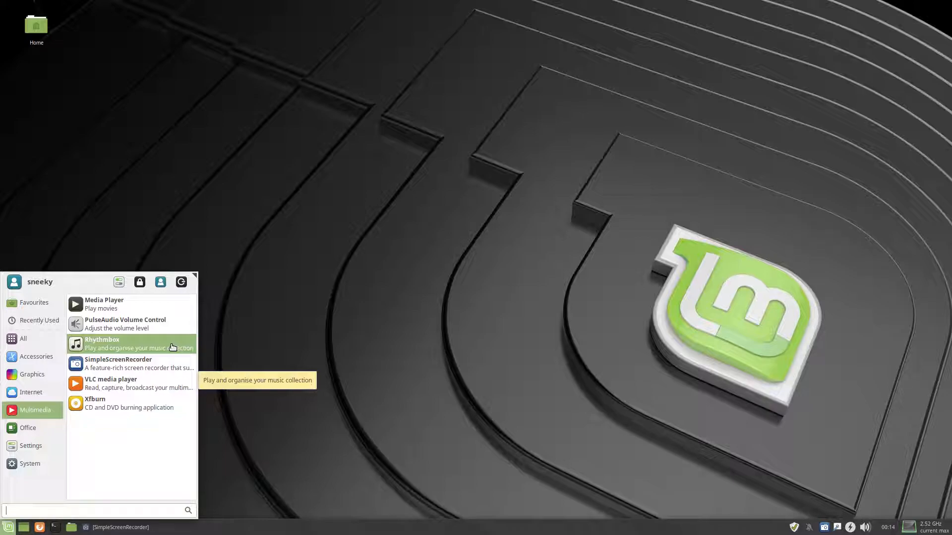
mouse_move(131, 363)
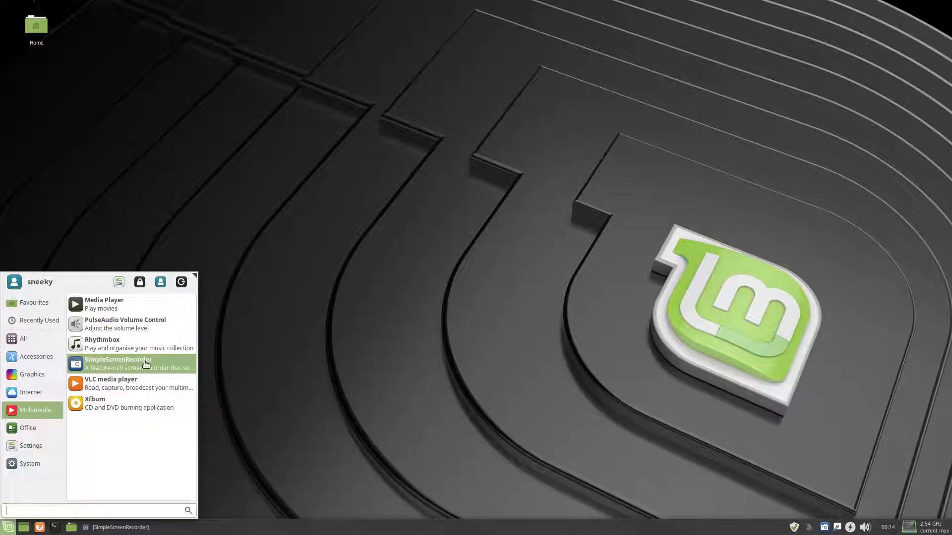
mouse_move(143, 365)
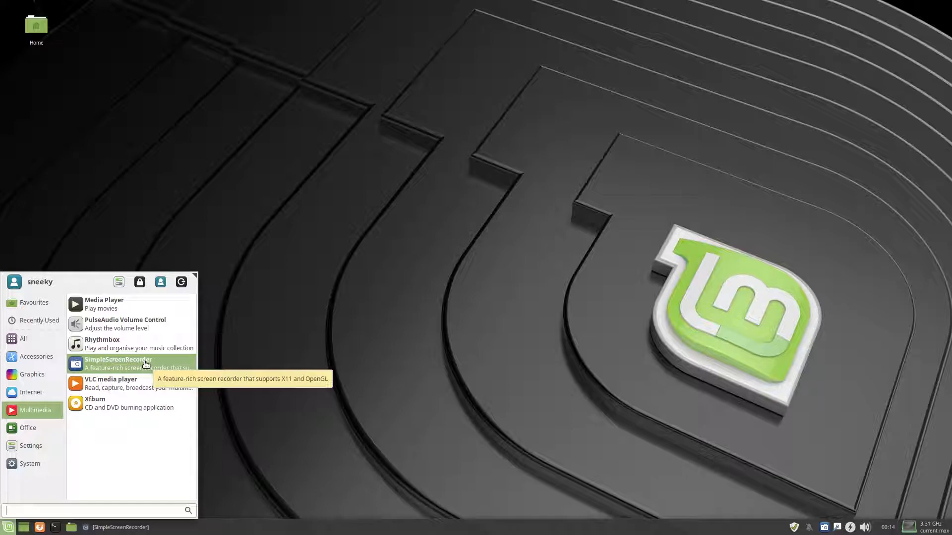
mouse_move(109, 383)
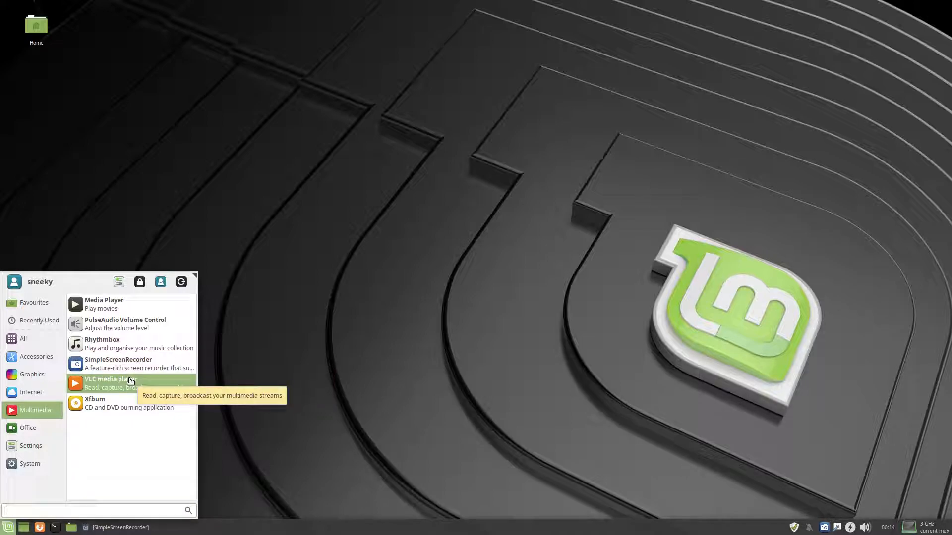
mouse_move(119, 407)
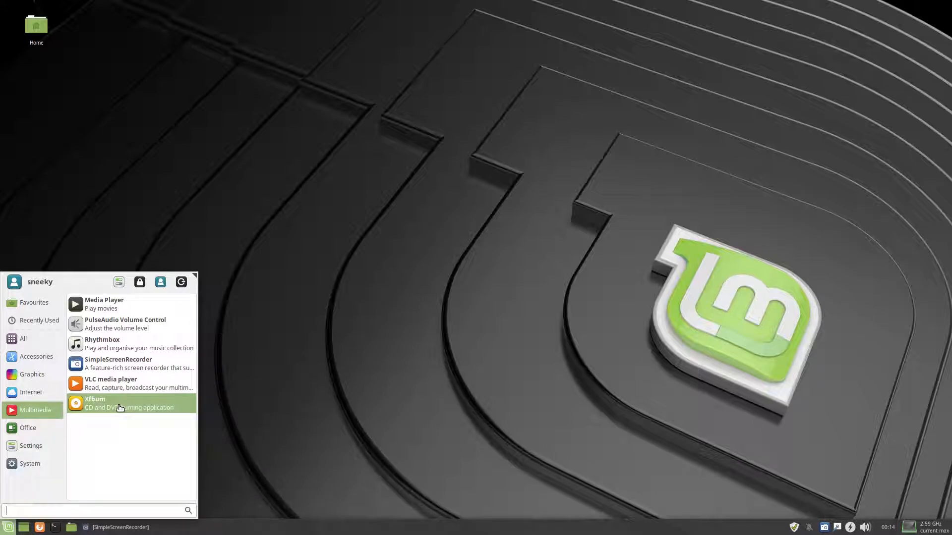
mouse_move(118, 408)
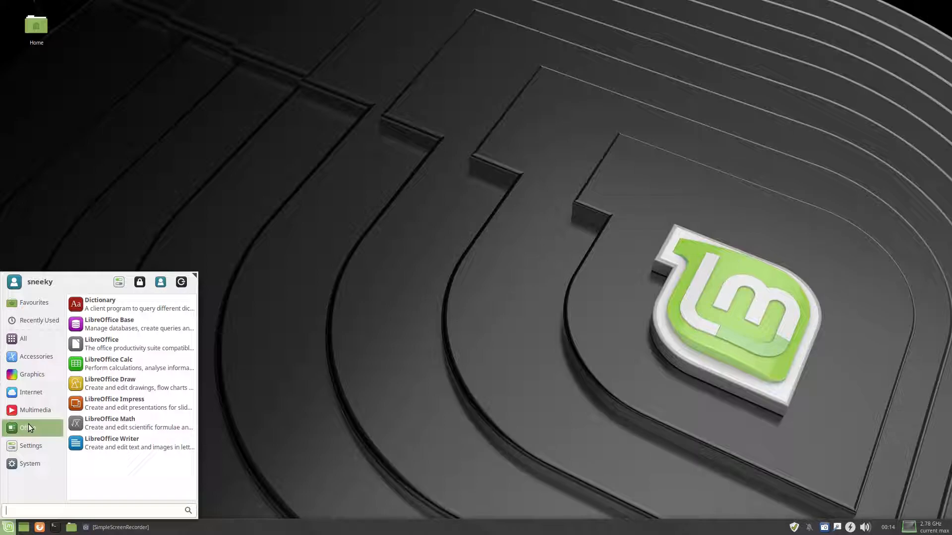
mouse_move(139, 324)
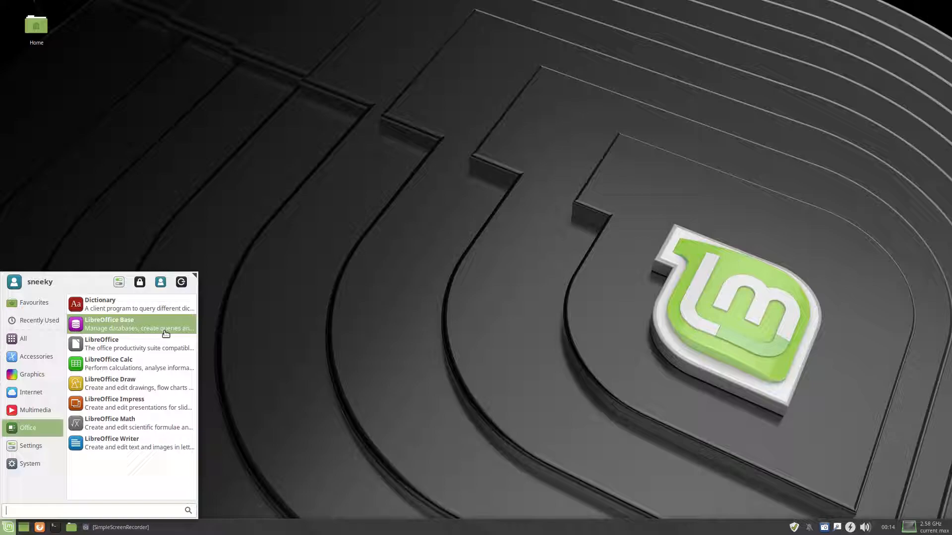
mouse_move(148, 367)
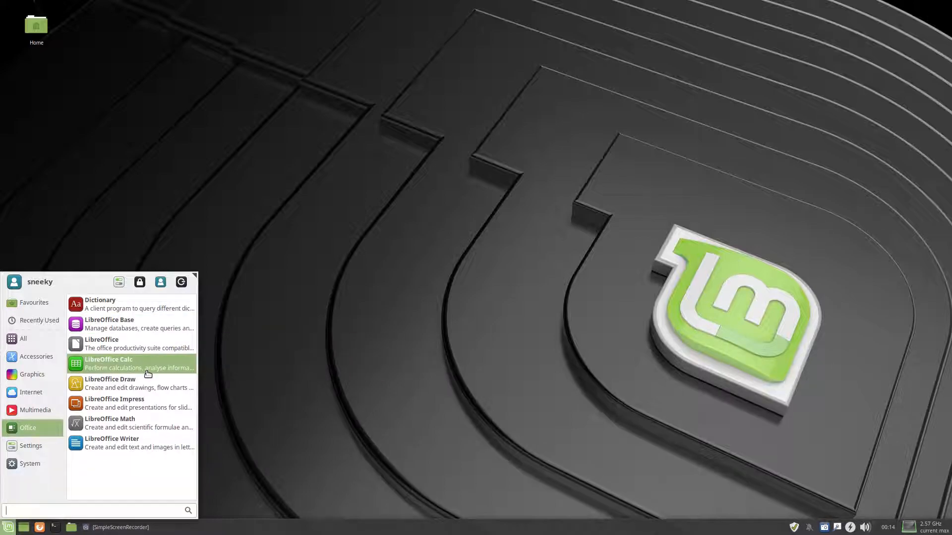
mouse_move(131, 363)
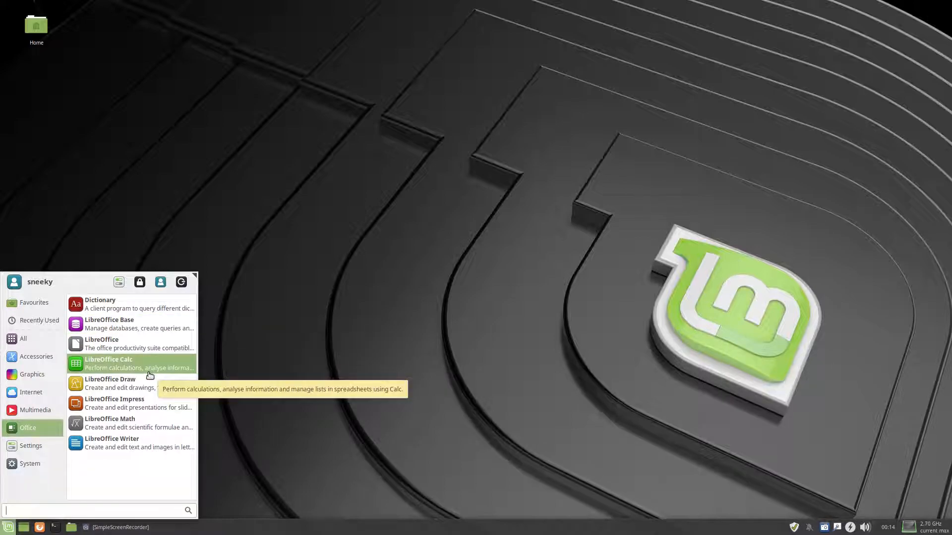
mouse_move(138, 384)
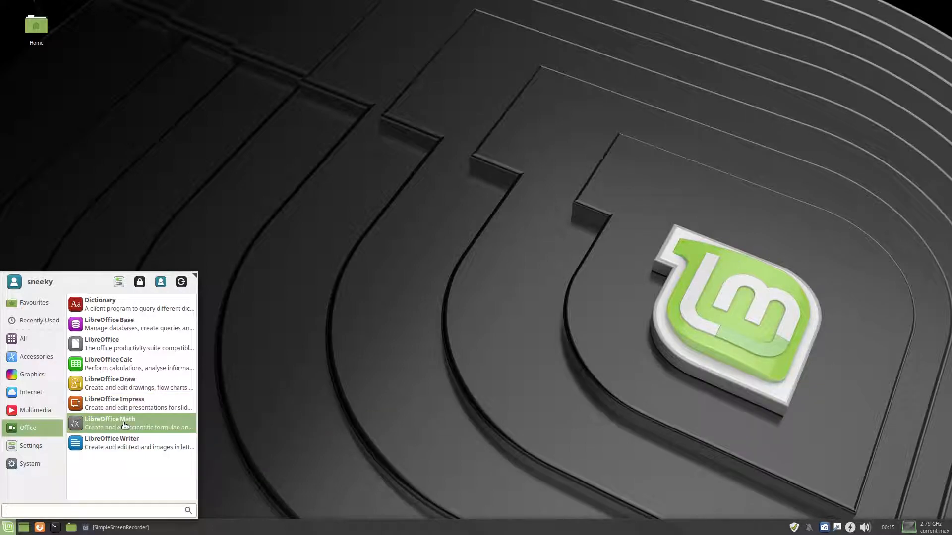
mouse_move(113, 443)
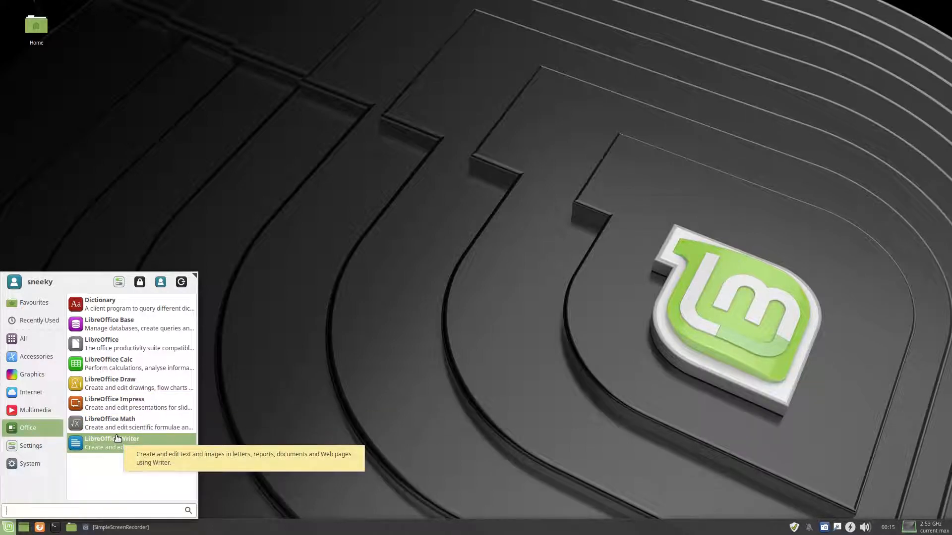
Launch LibreOffice Writer from the Office category, opening a blank Untitled 1 document.
left_click(112, 439)
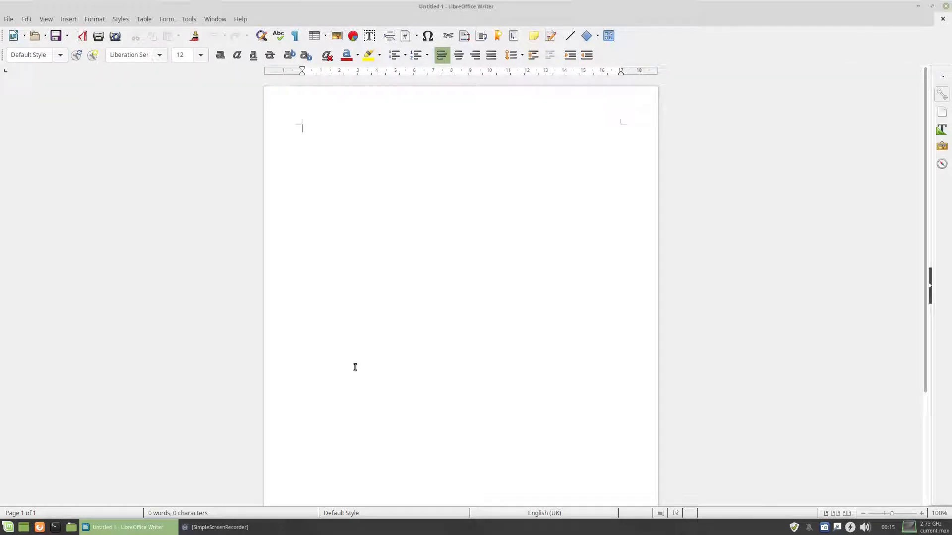
mouse_move(727, 206)
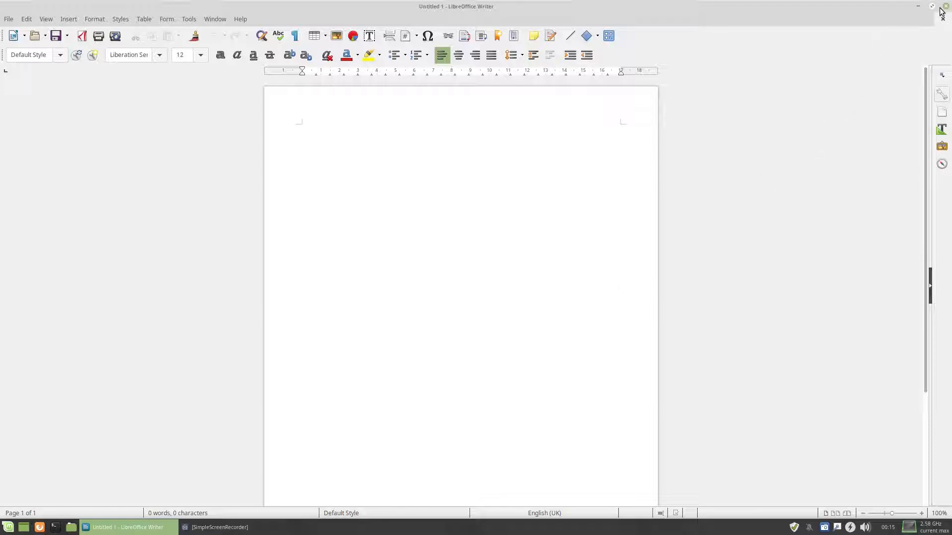
Close the blank Untitled 1 Writer document to return to the desktop.
left_click(917, 6)
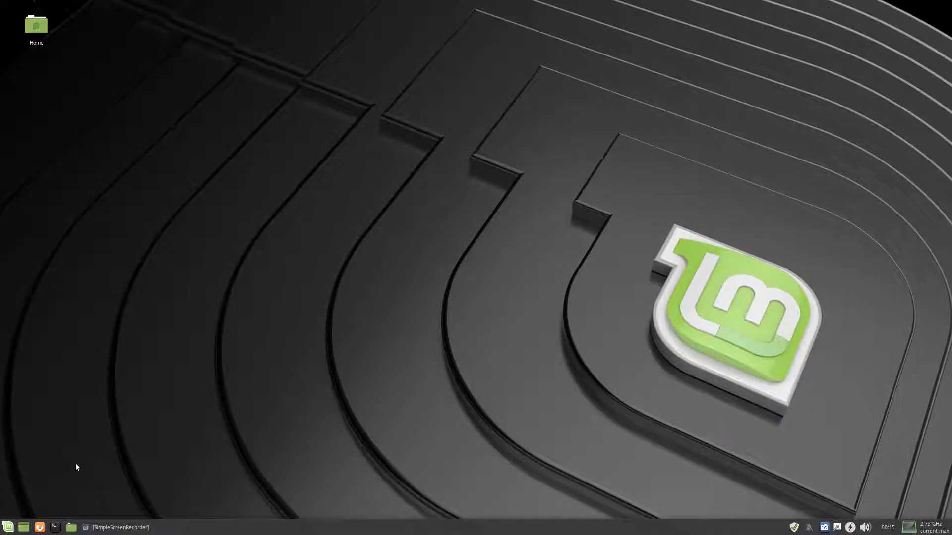
In Desktop Settings, keep Xfwm4 + Compositing as the window manager, then close it.
left_click(8, 527)
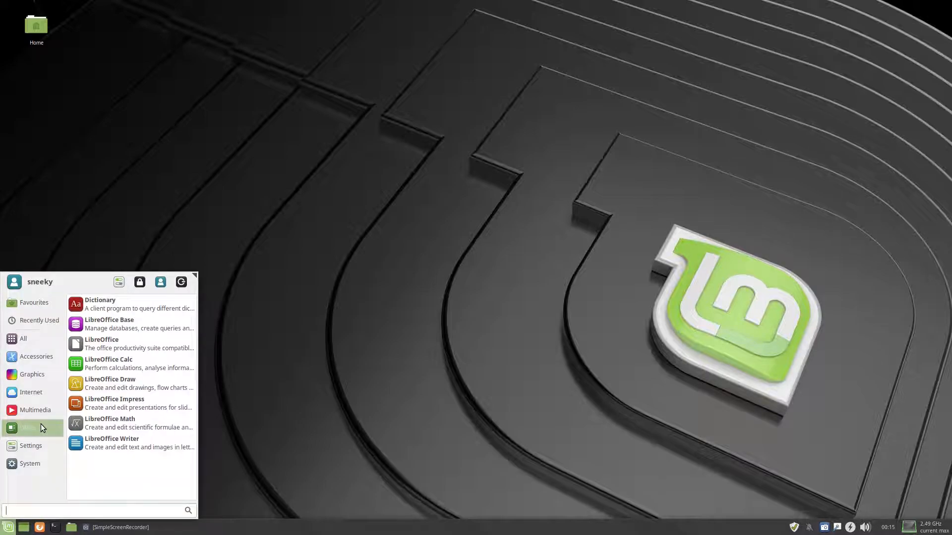
left_click(31, 446)
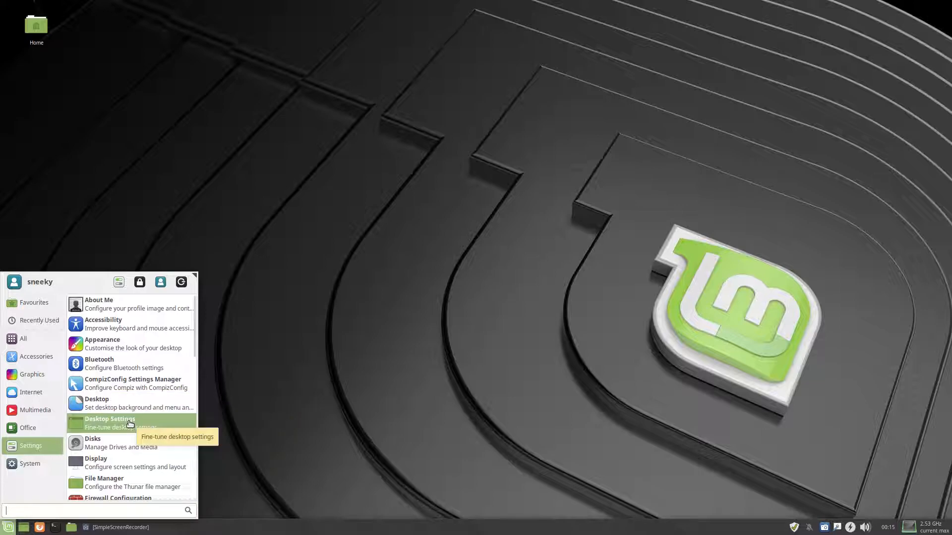
left_click(110, 419)
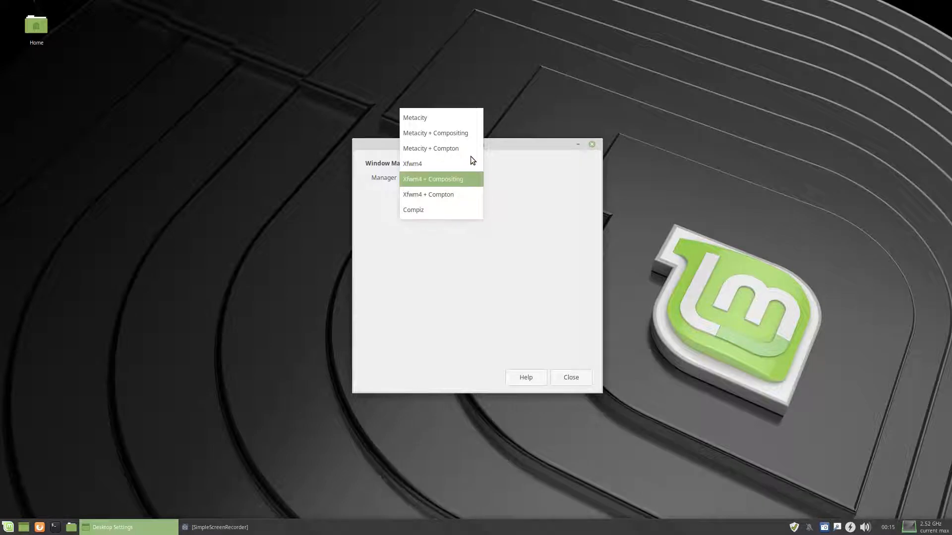
left_click(433, 178)
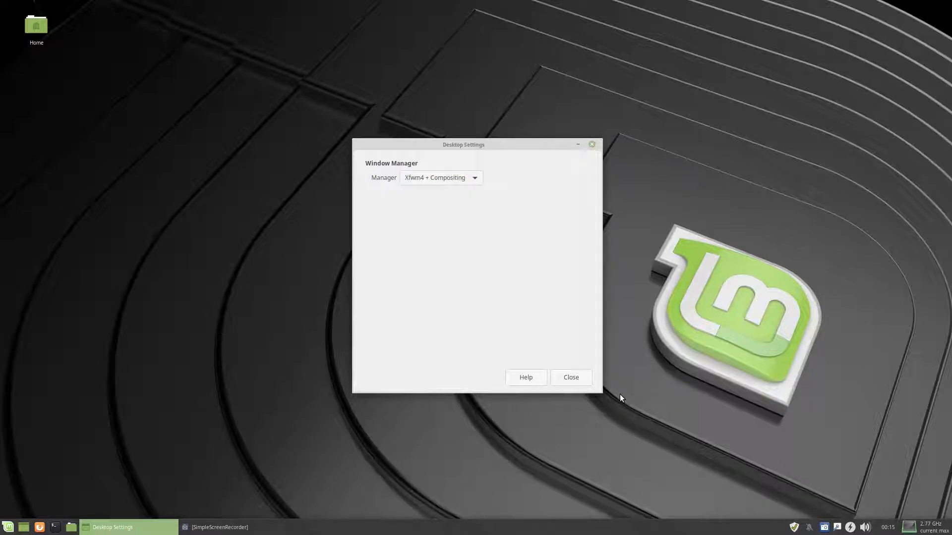
left_click(570, 377)
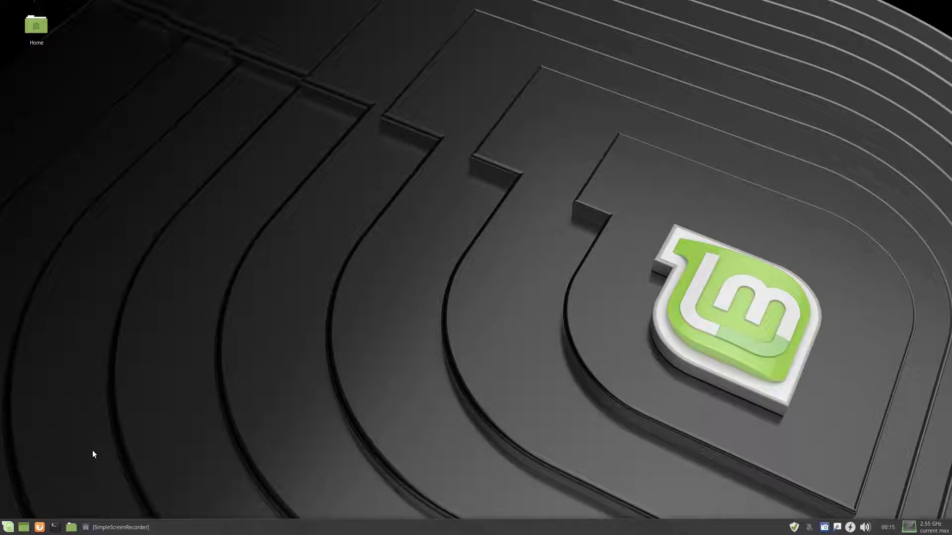
left_click(9, 528)
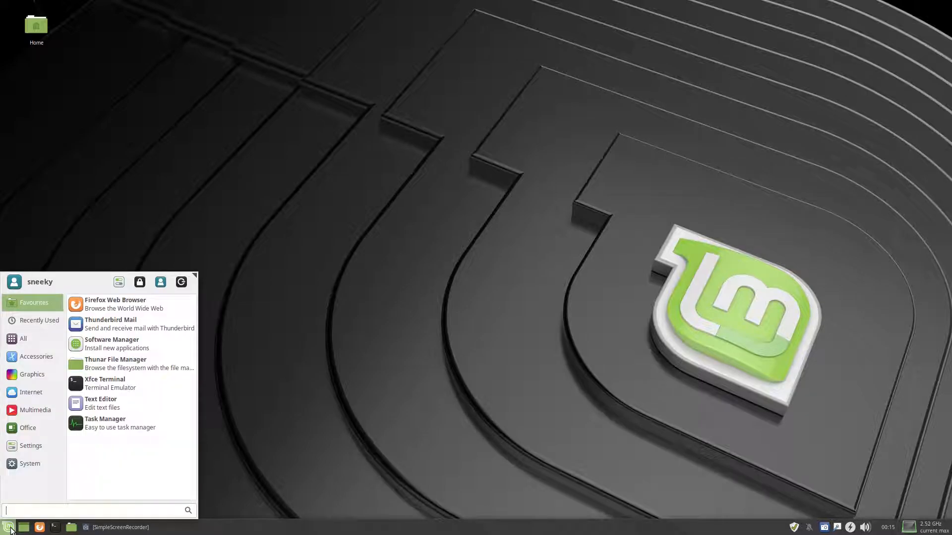
left_click(30, 446)
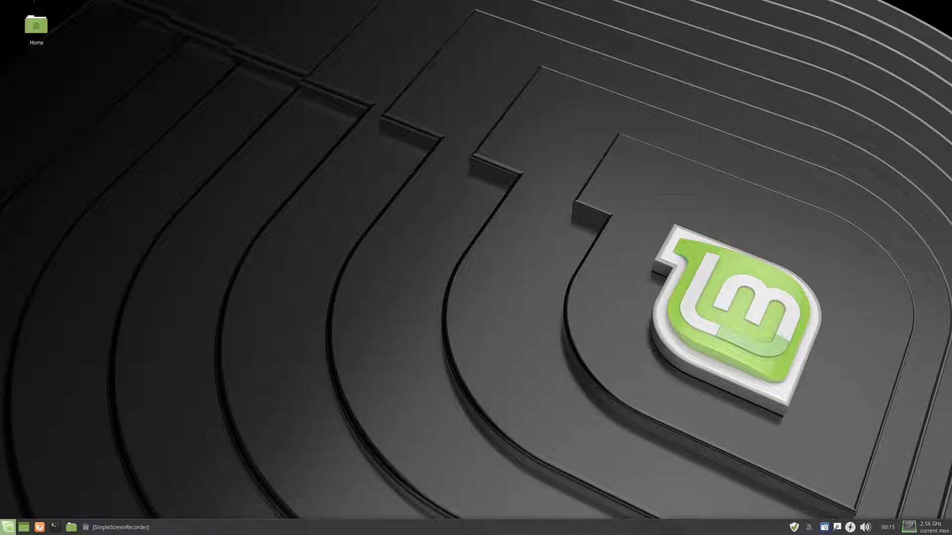
In Disks, view the 1.0 TB hard disk, then the 16 GB SanDisk drive's partitions, and close.
left_click(54, 527)
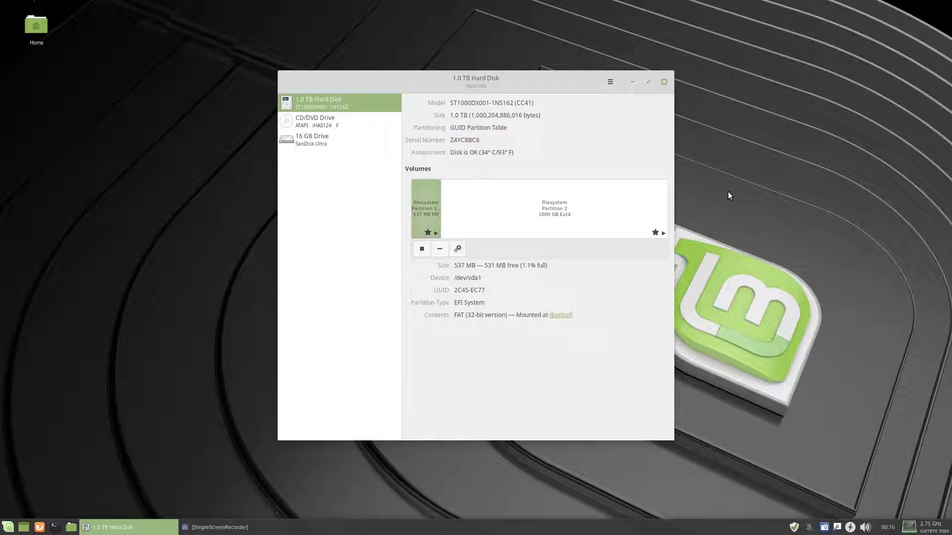
mouse_move(705, 220)
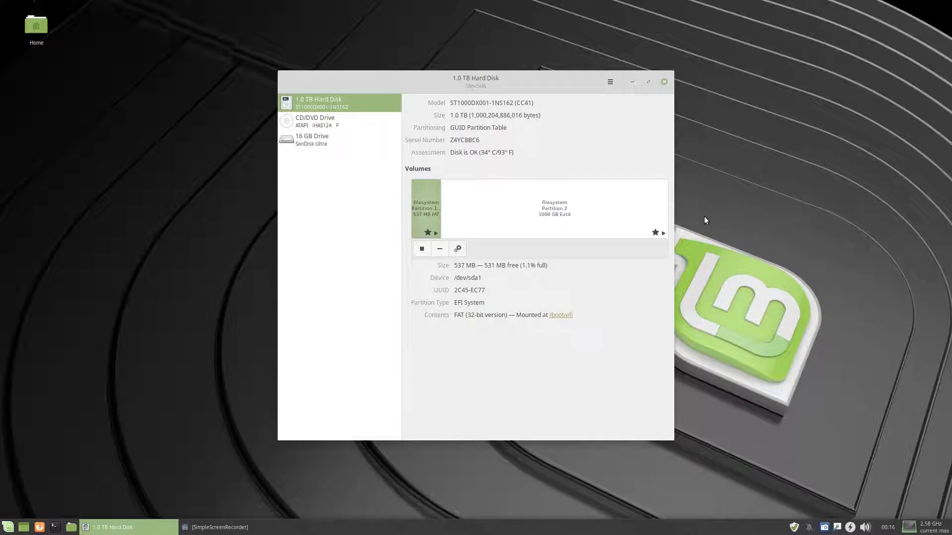
left_click(312, 140)
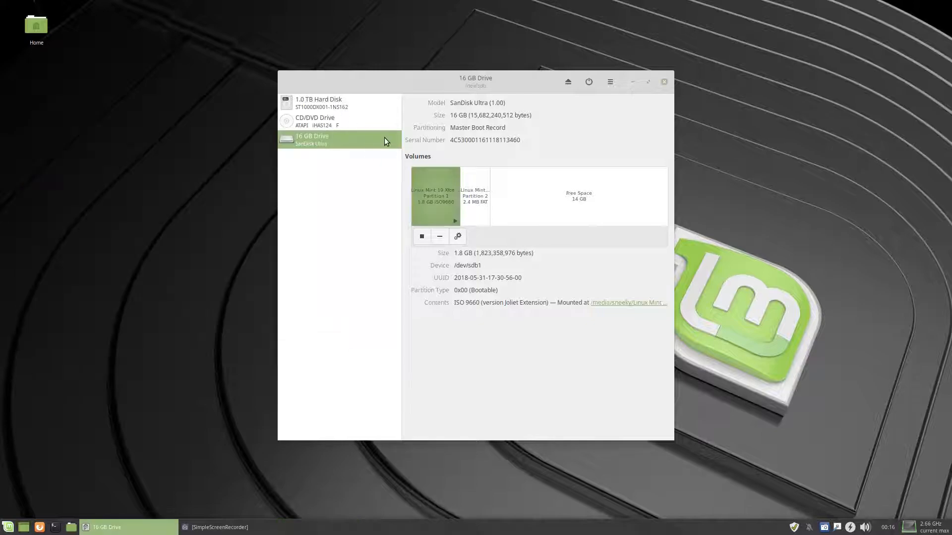
left_click(662, 82)
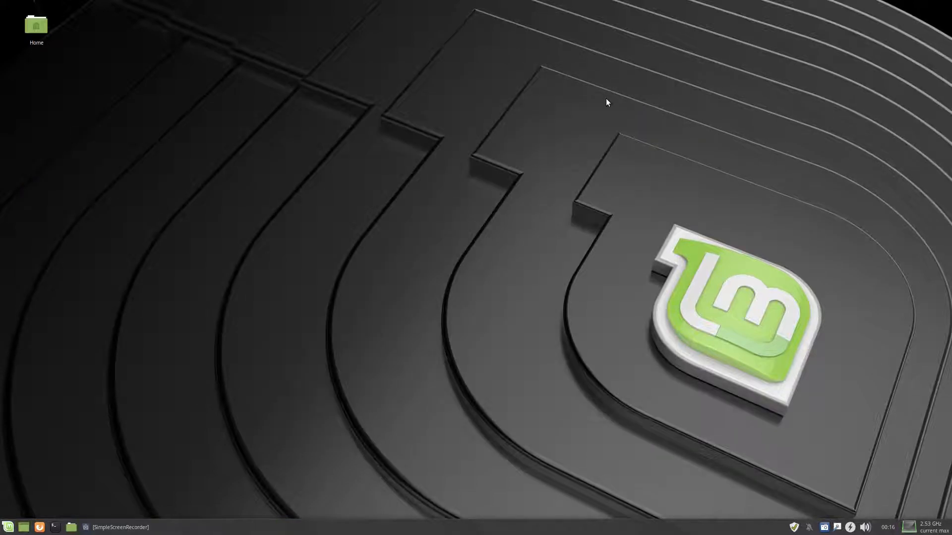
mouse_move(9, 521)
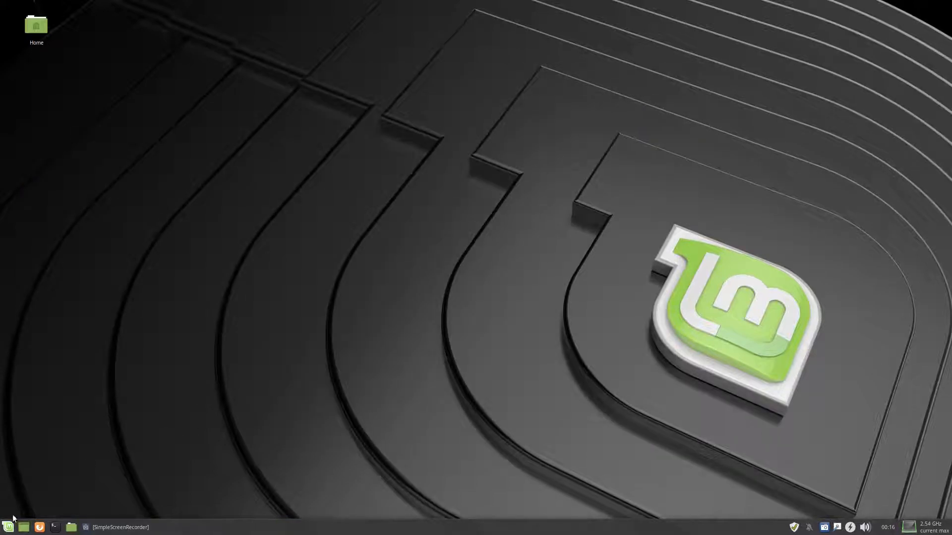
Review home, the 902.9 GB root disk and Linux Mint media in Disk Usage Analyzer.
left_click(8, 527)
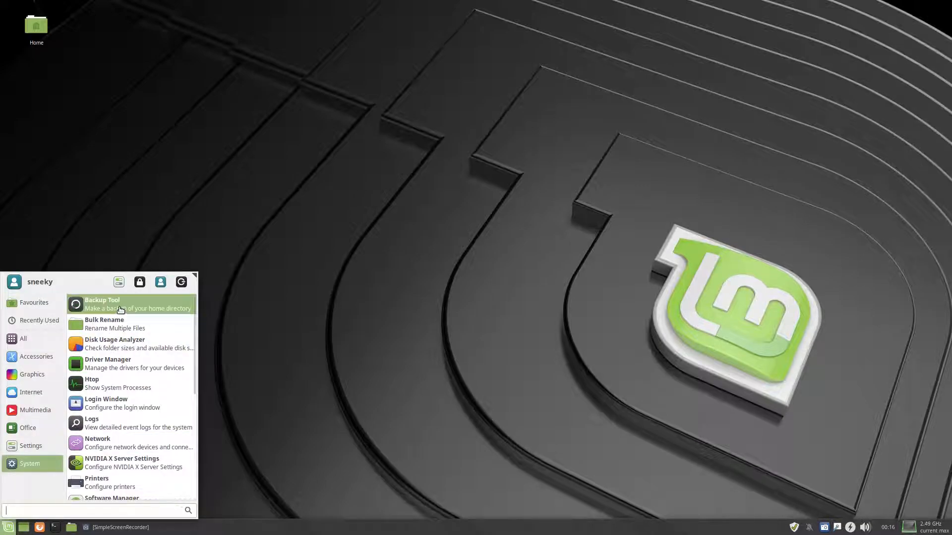
mouse_move(122, 348)
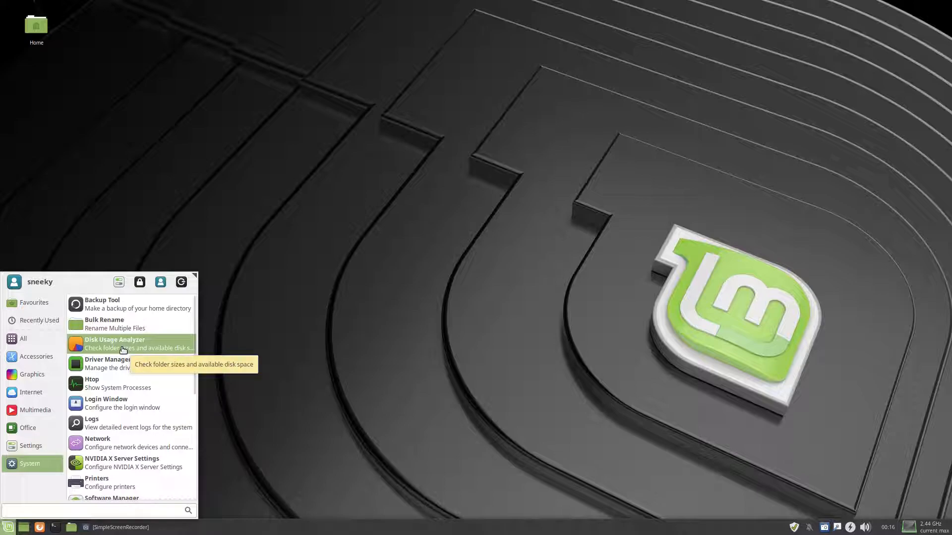
left_click(114, 343)
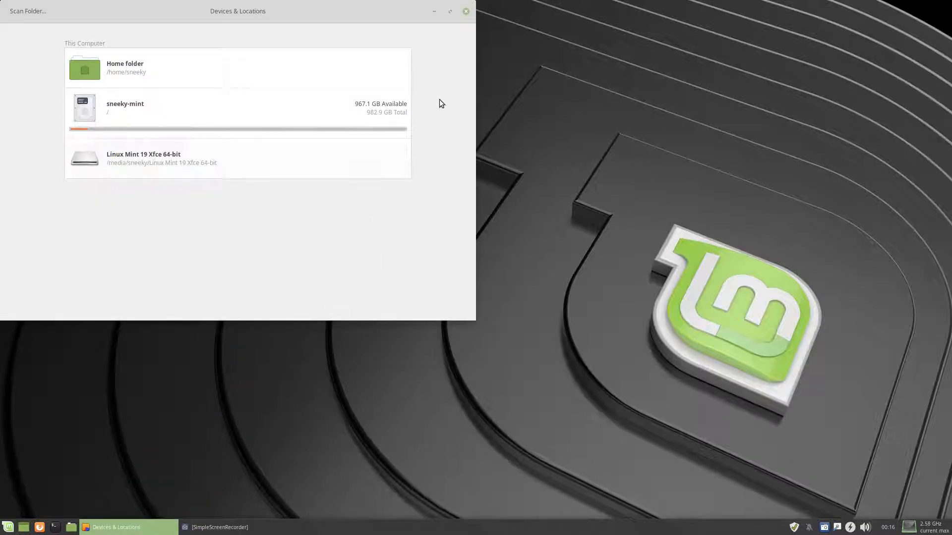
left_click(465, 11)
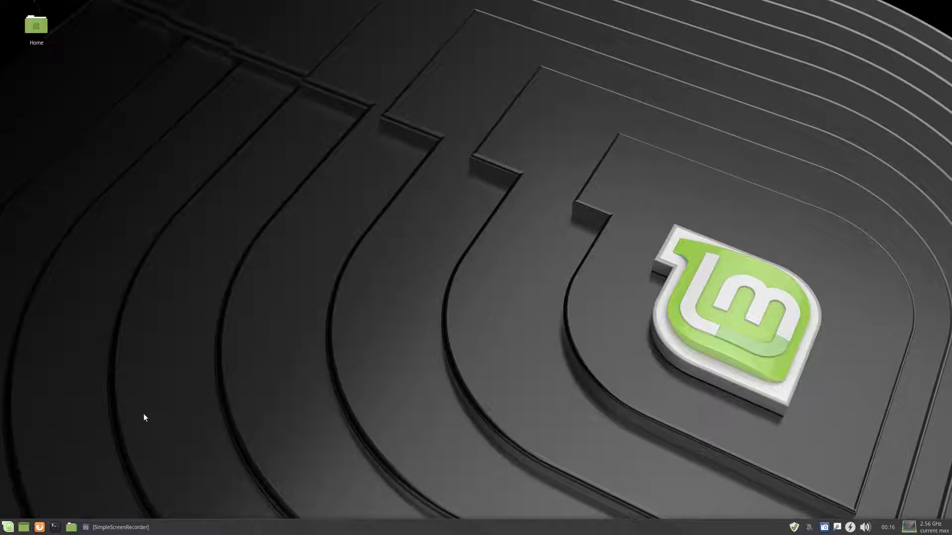
Browse the Whisker Menu's System category, scrolling through the bundled system tools.
left_click(8, 527)
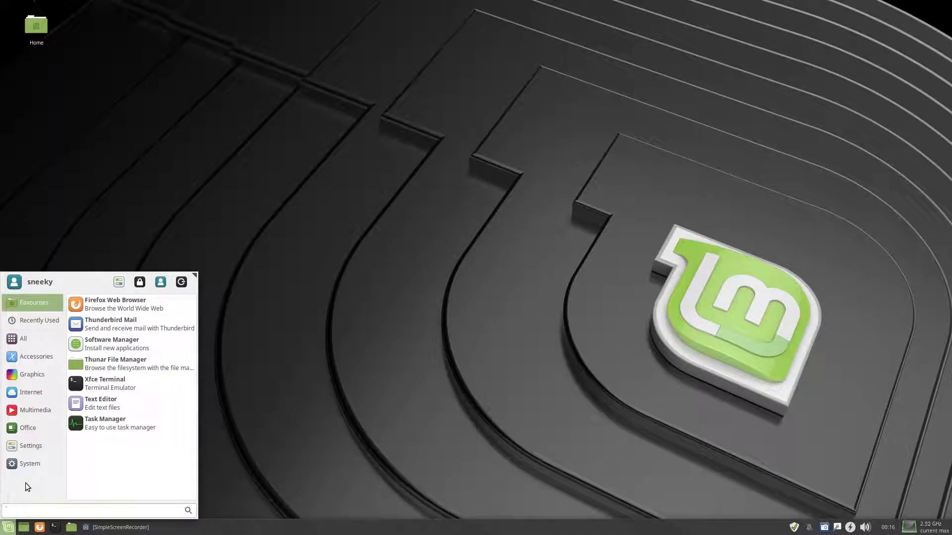
left_click(30, 463)
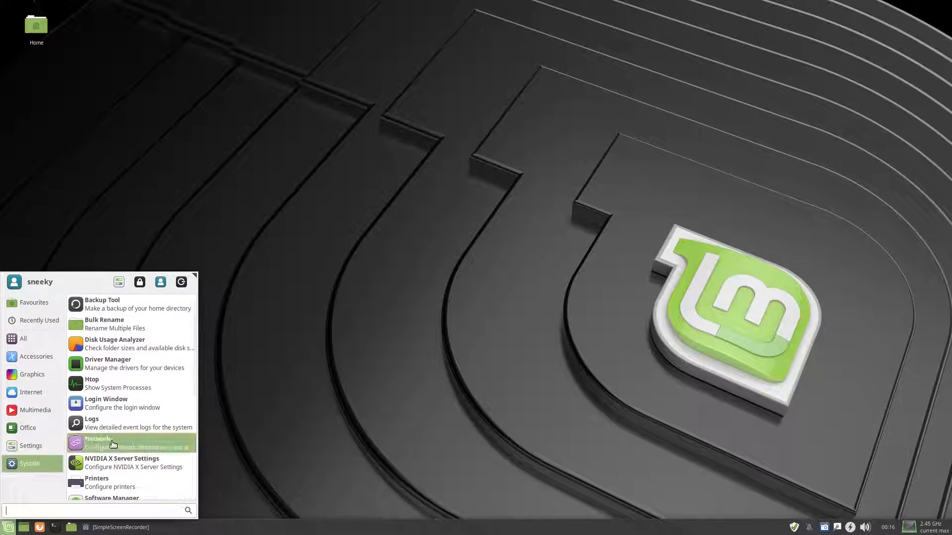
mouse_move(113, 439)
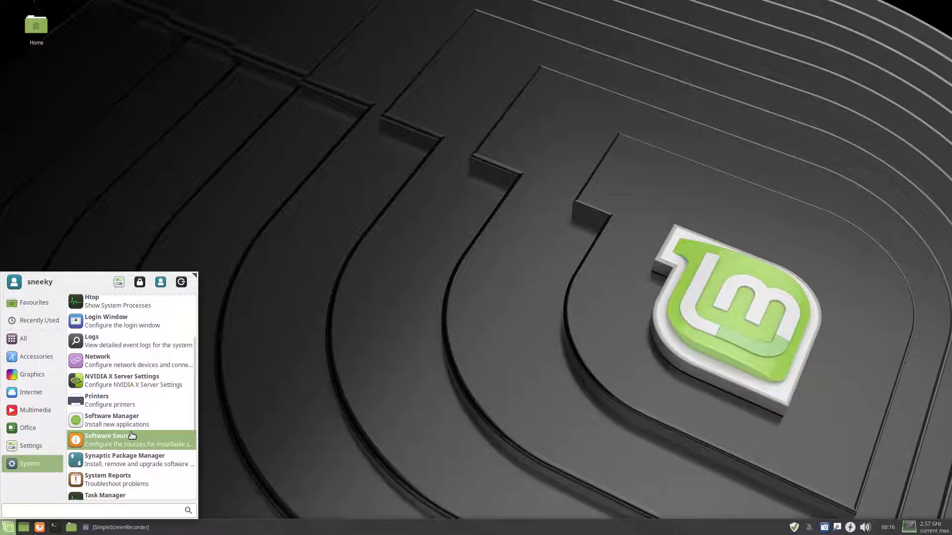
scroll("down", 3)
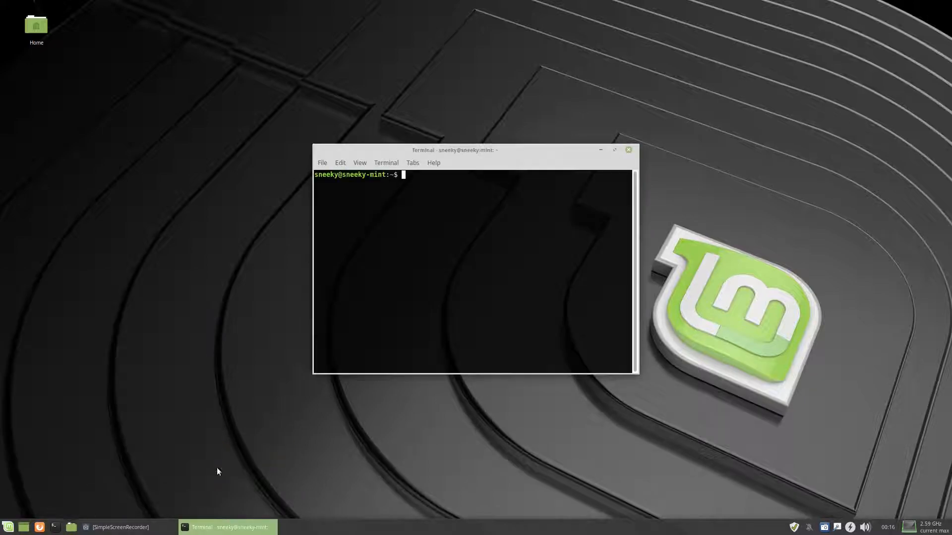
mouse_move(250, 466)
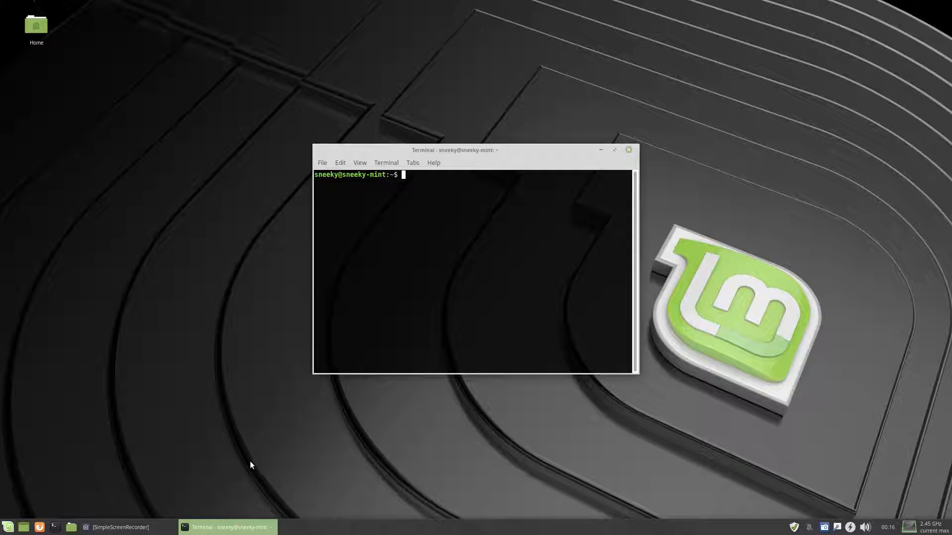
Run htop to show per-core CPU usage, memory, load averages and processes.
type("htop")
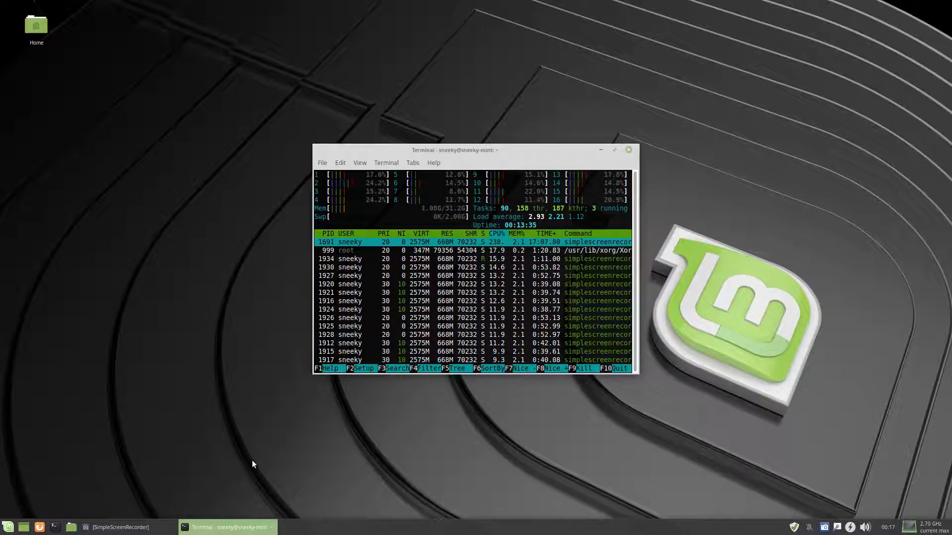
mouse_move(217, 359)
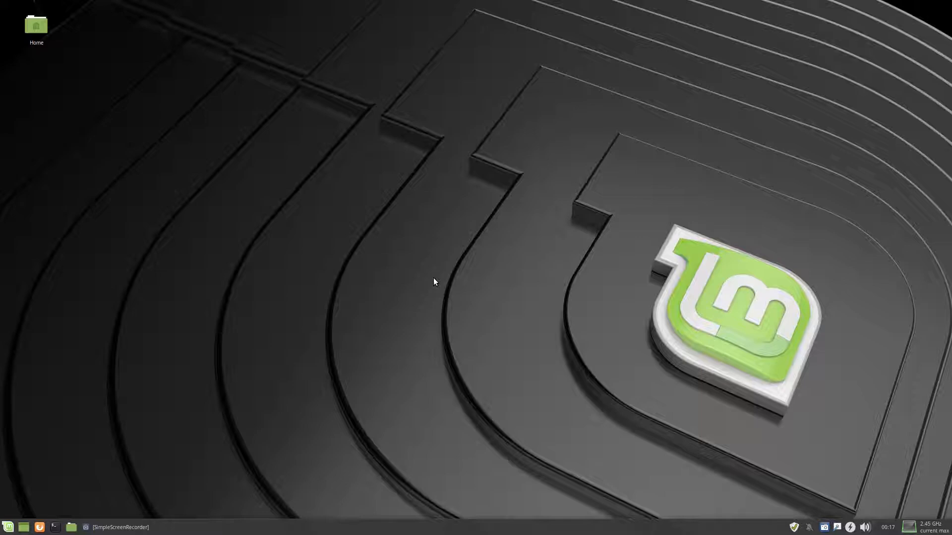
mouse_move(394, 242)
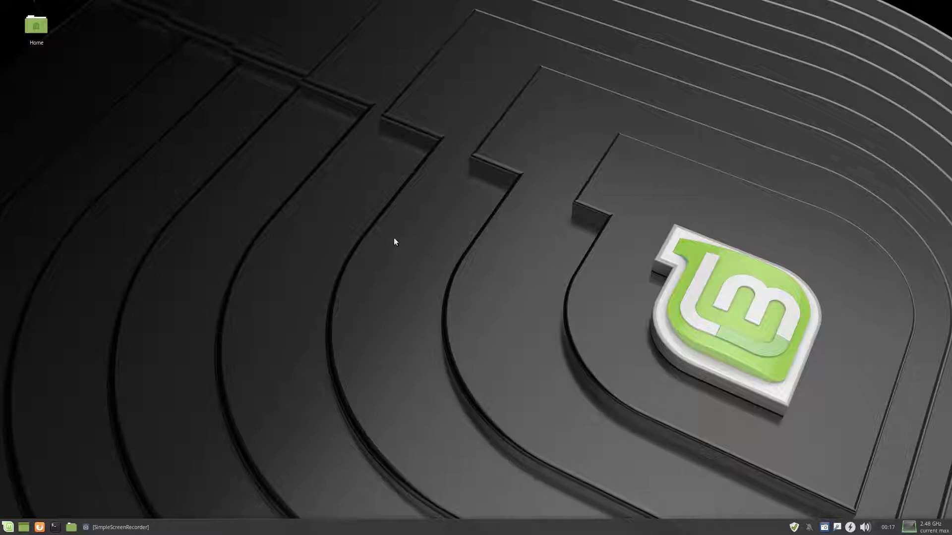
mouse_move(444, 299)
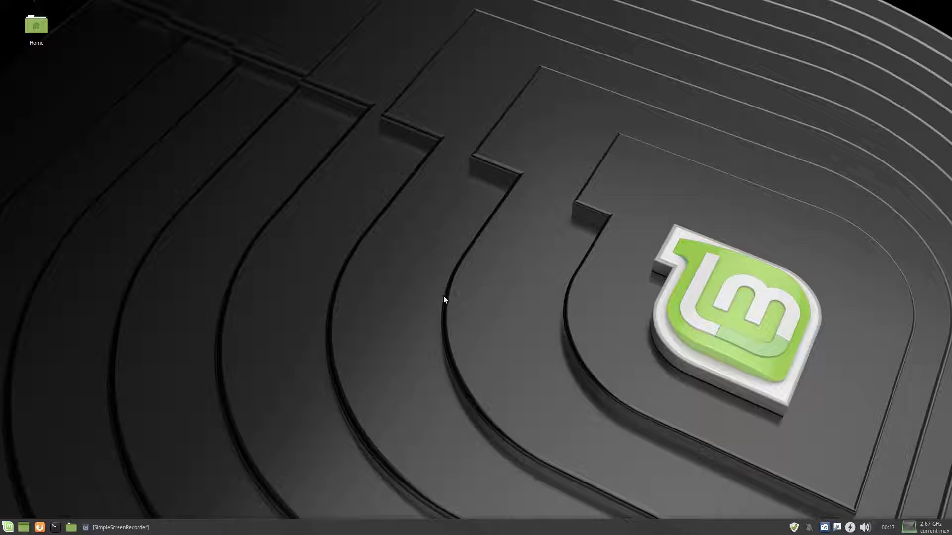